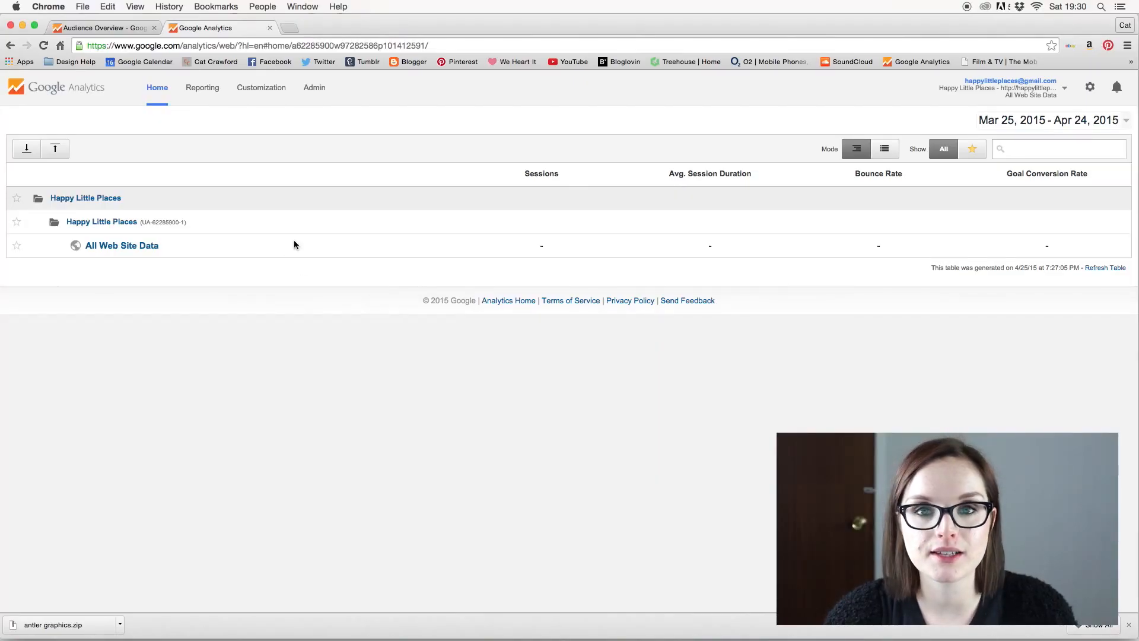
mouse_move(280, 165)
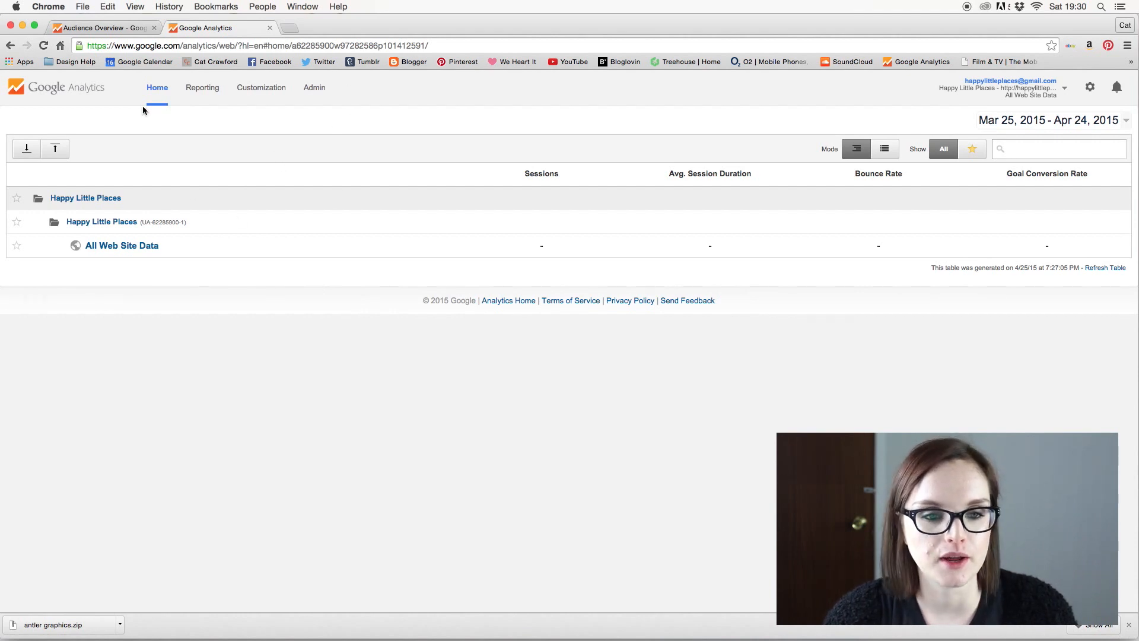
mouse_move(110, 239)
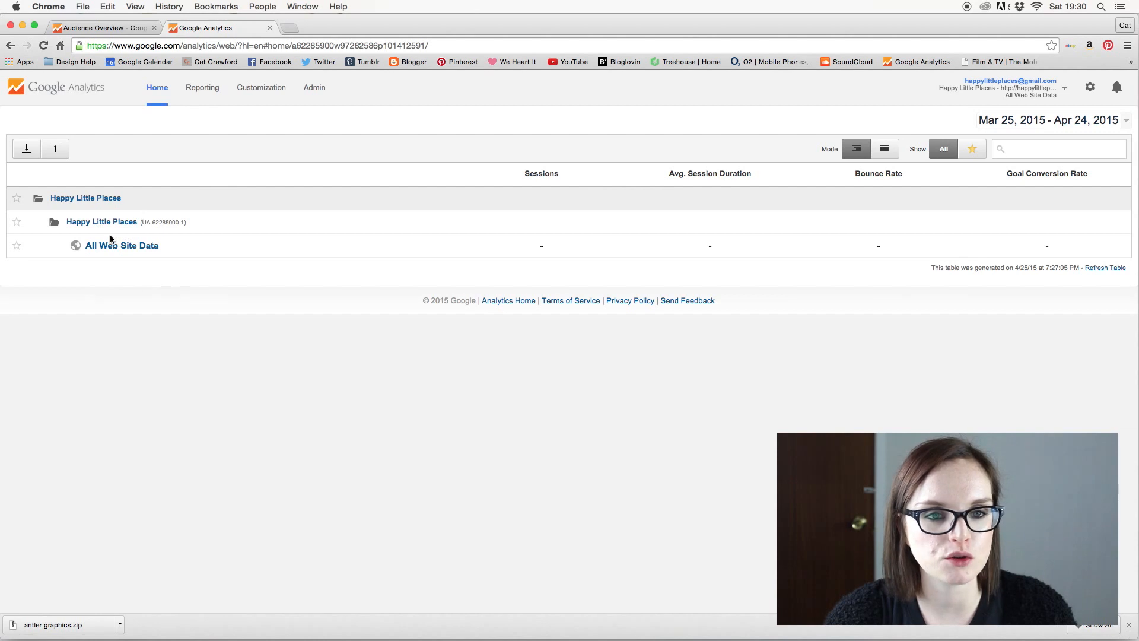
Go from Reporting to Customization to reach the empty Custom Reports overview.
click(121, 244)
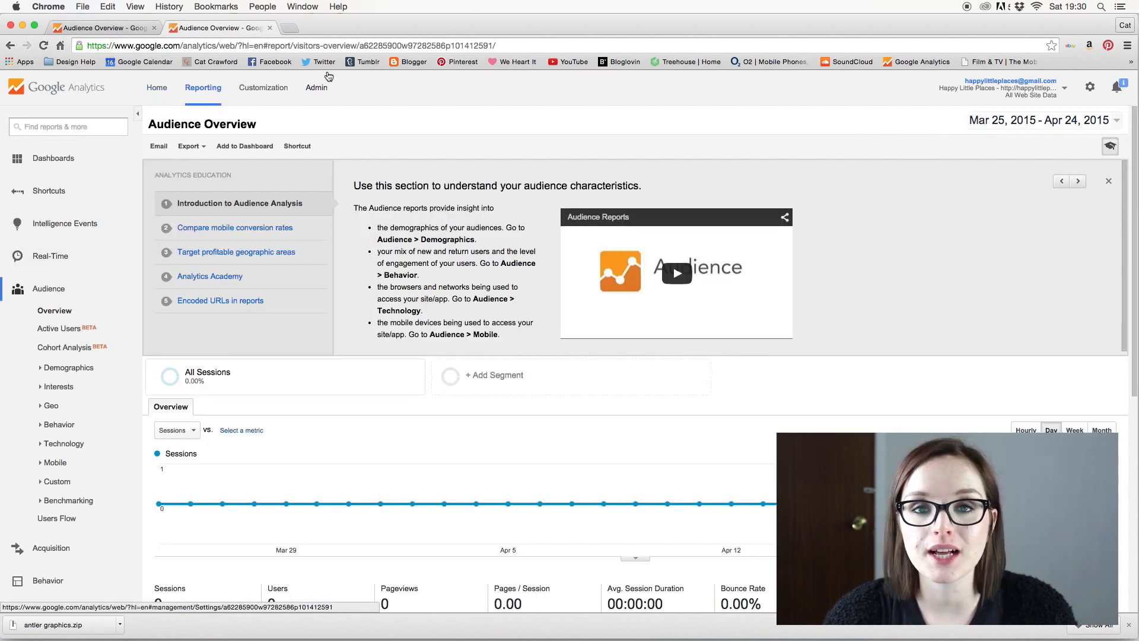
click(262, 86)
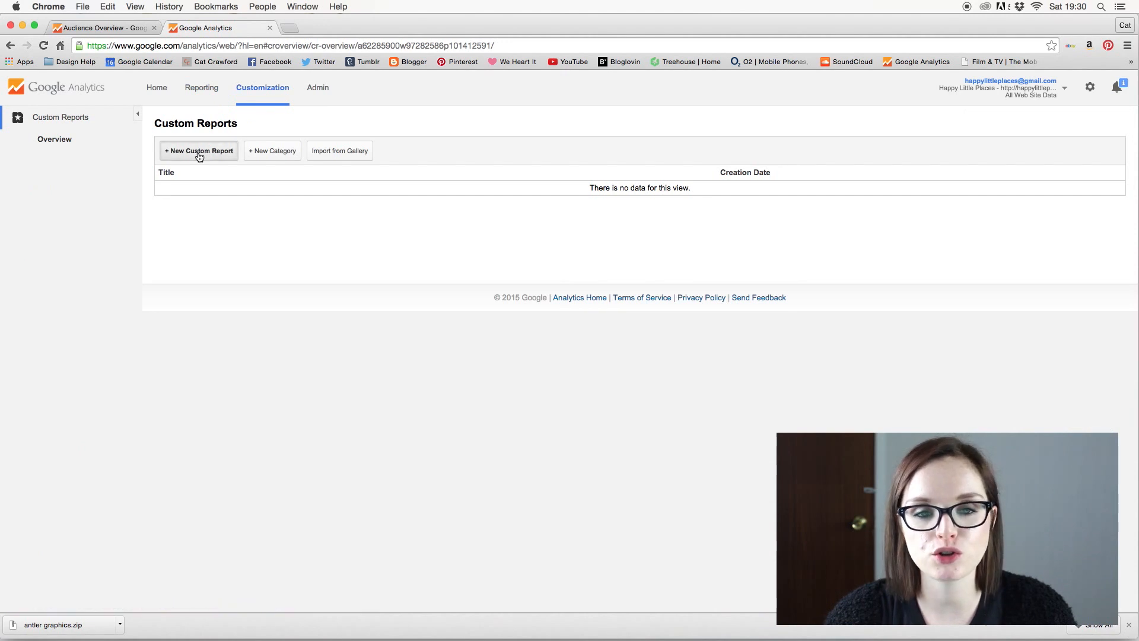
Create a custom report titled 'Pageviews Per Hour' with its report tab named 'Hours'.
click(198, 150)
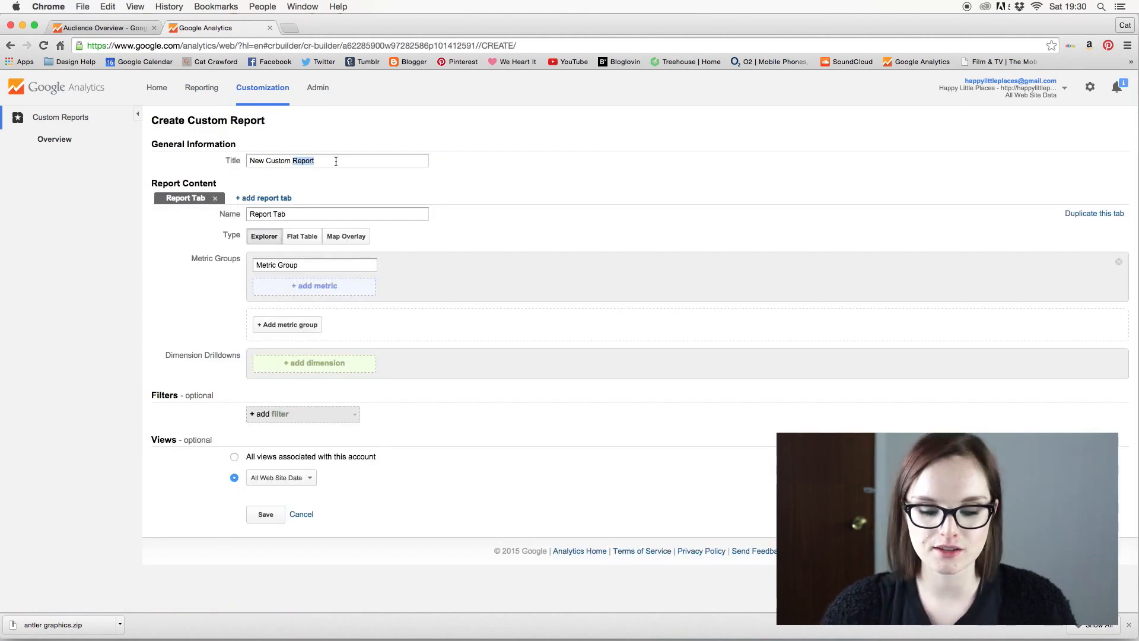
text(Hou)
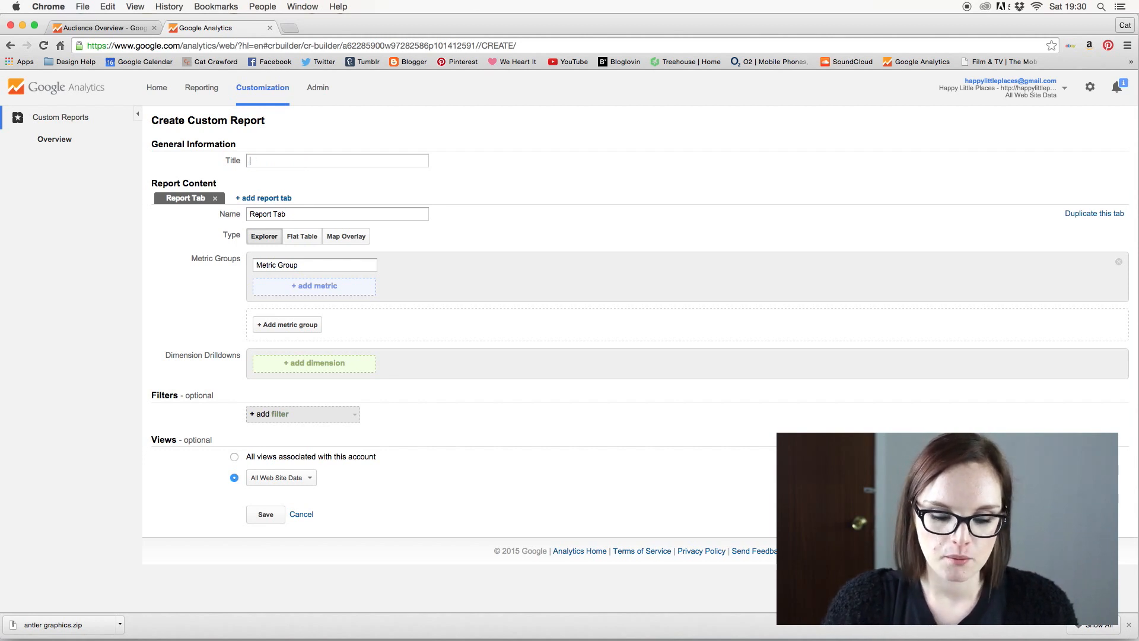
text(Pageviews Per)
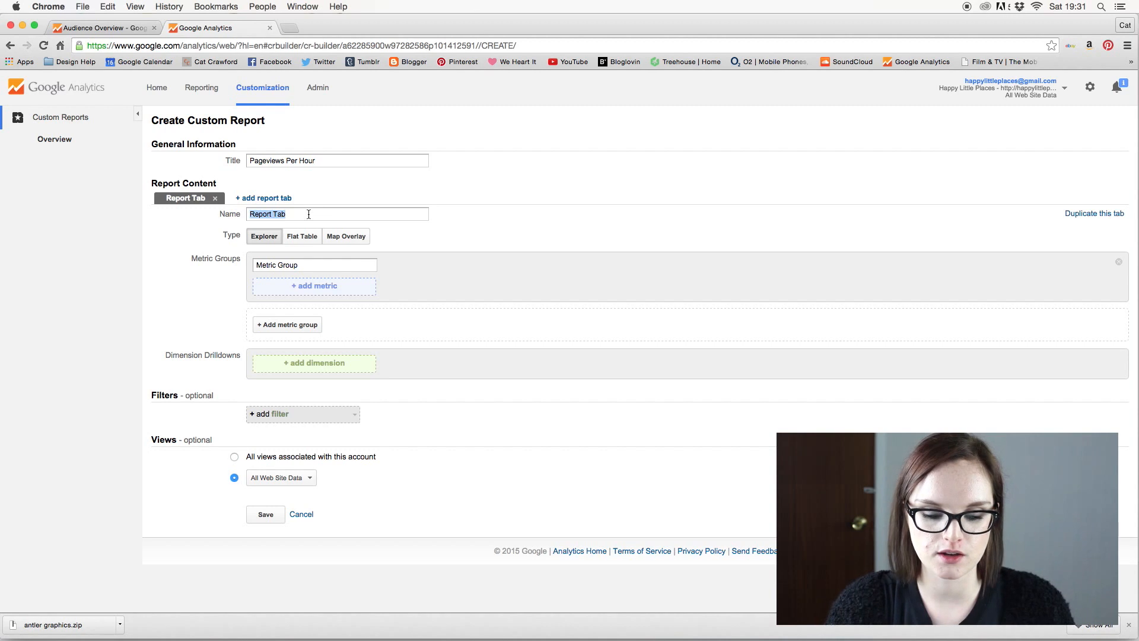
text(Hours)
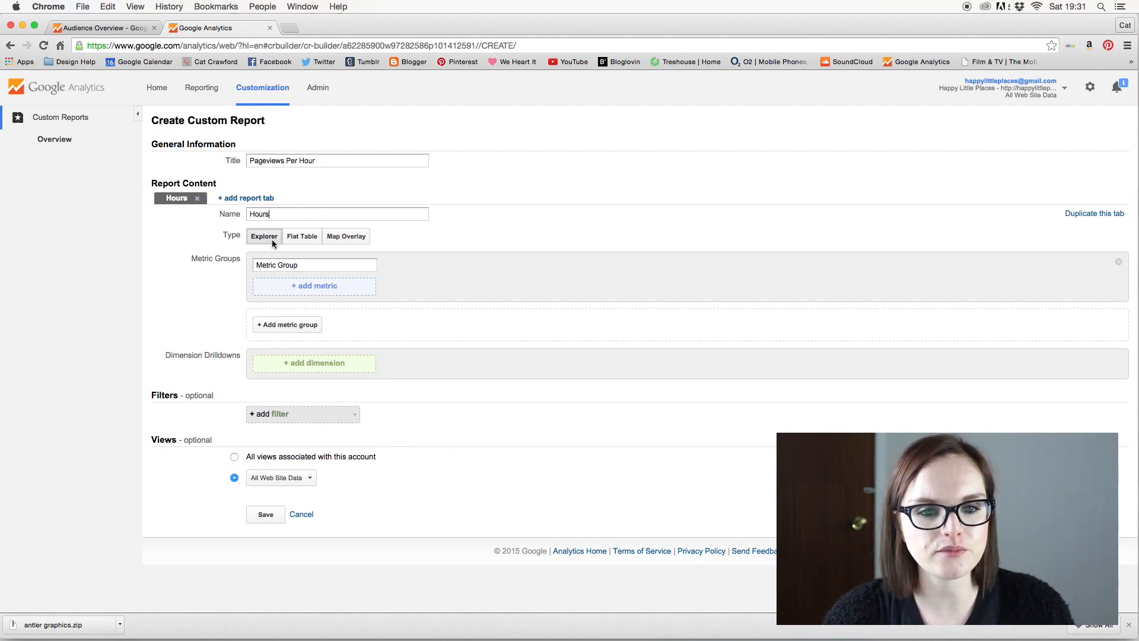
mouse_move(282, 245)
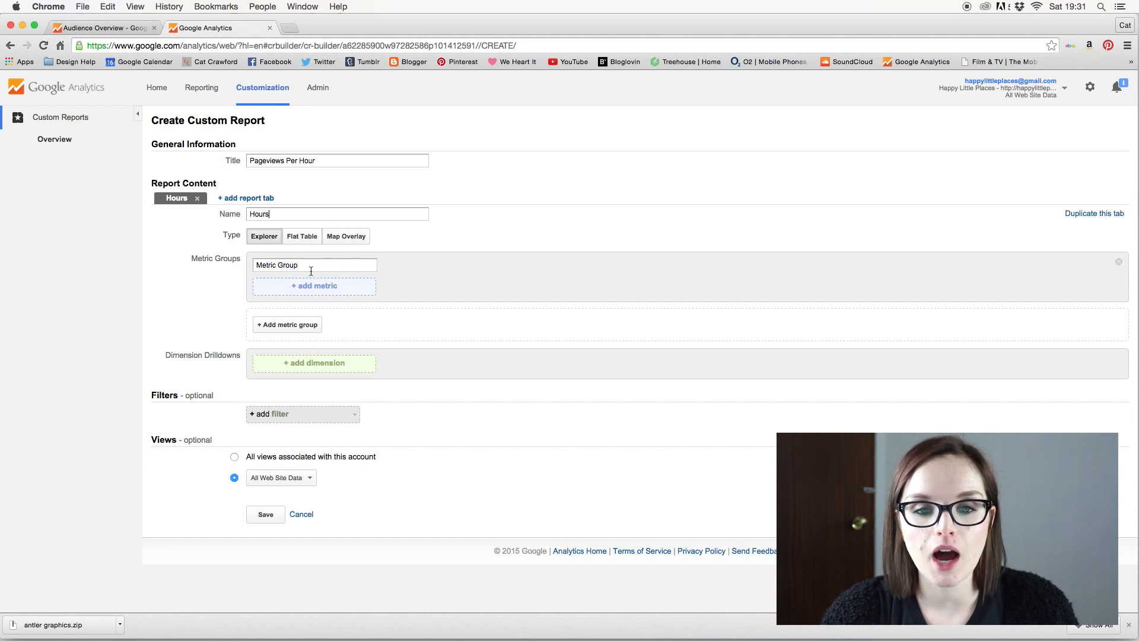
click(314, 286)
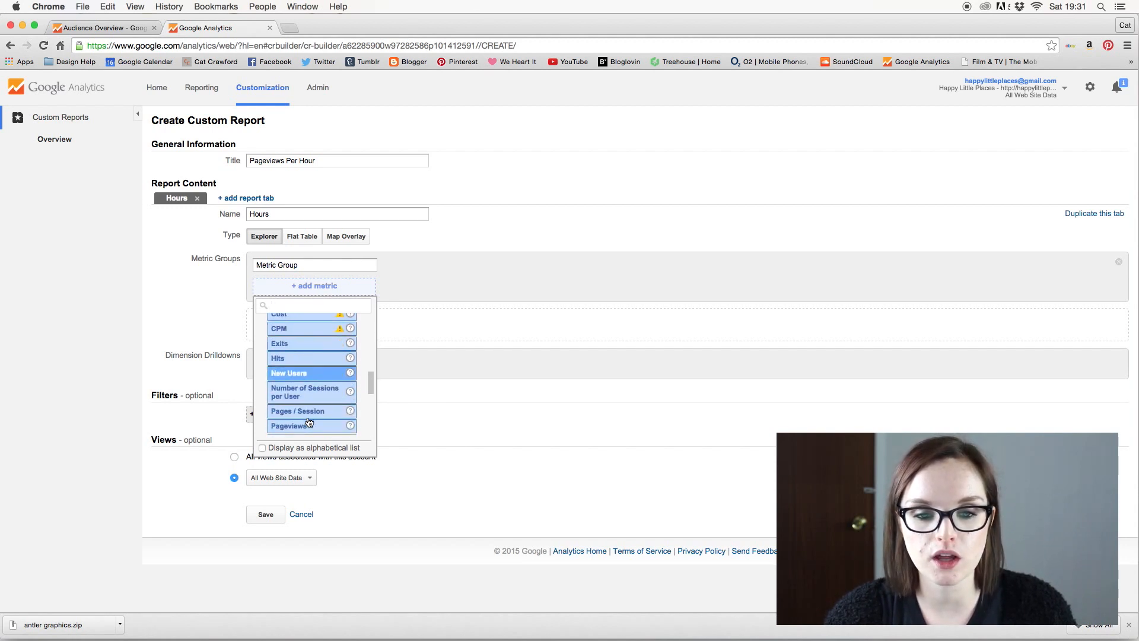
Use Pageviews as the metric and Hour (under Time) as the dimension drilldown.
scroll(down, 3)
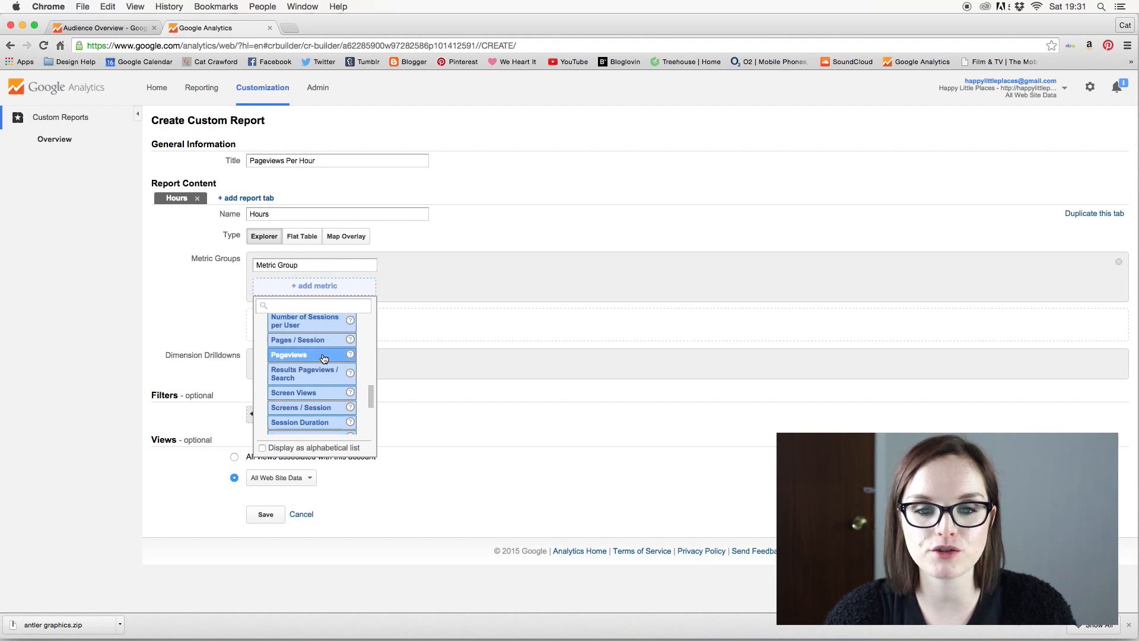
click(290, 355)
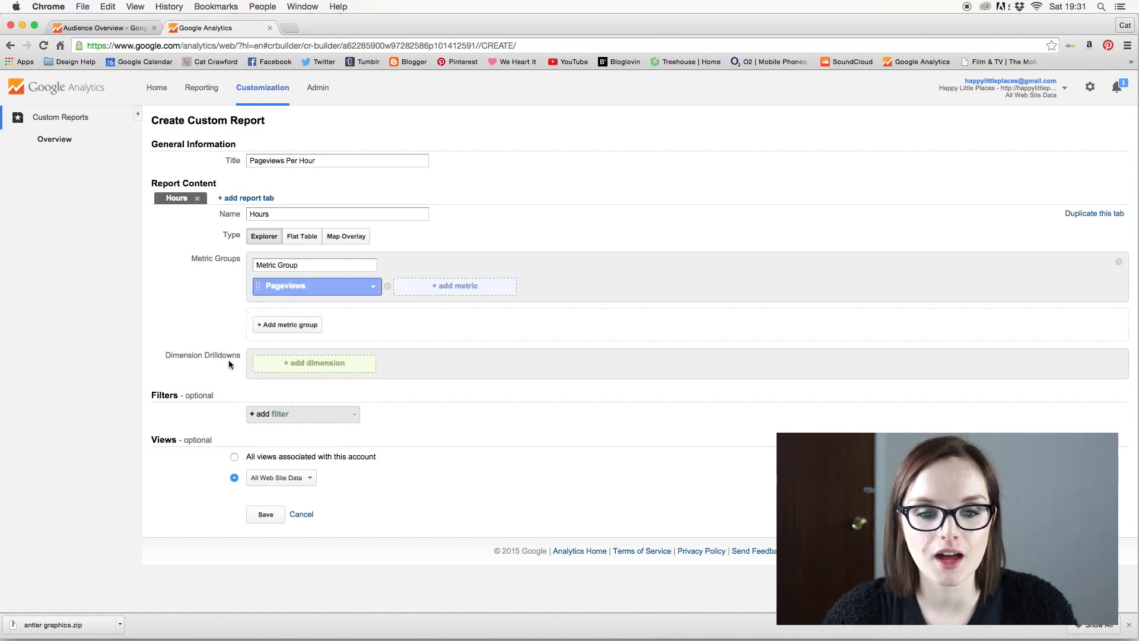
mouse_move(301, 367)
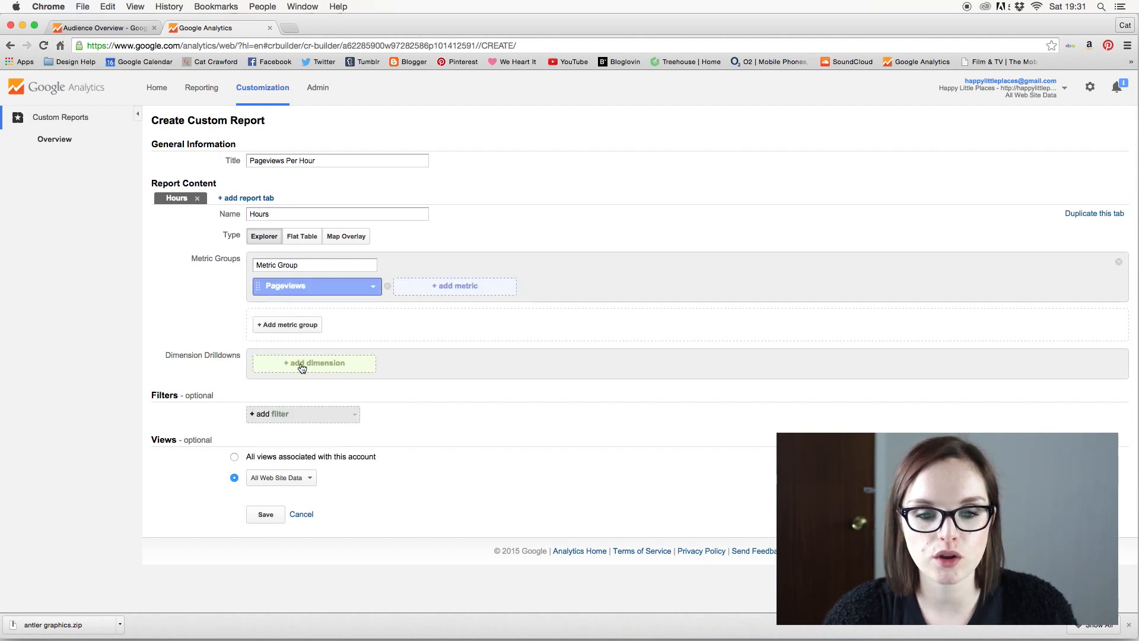
click(314, 363)
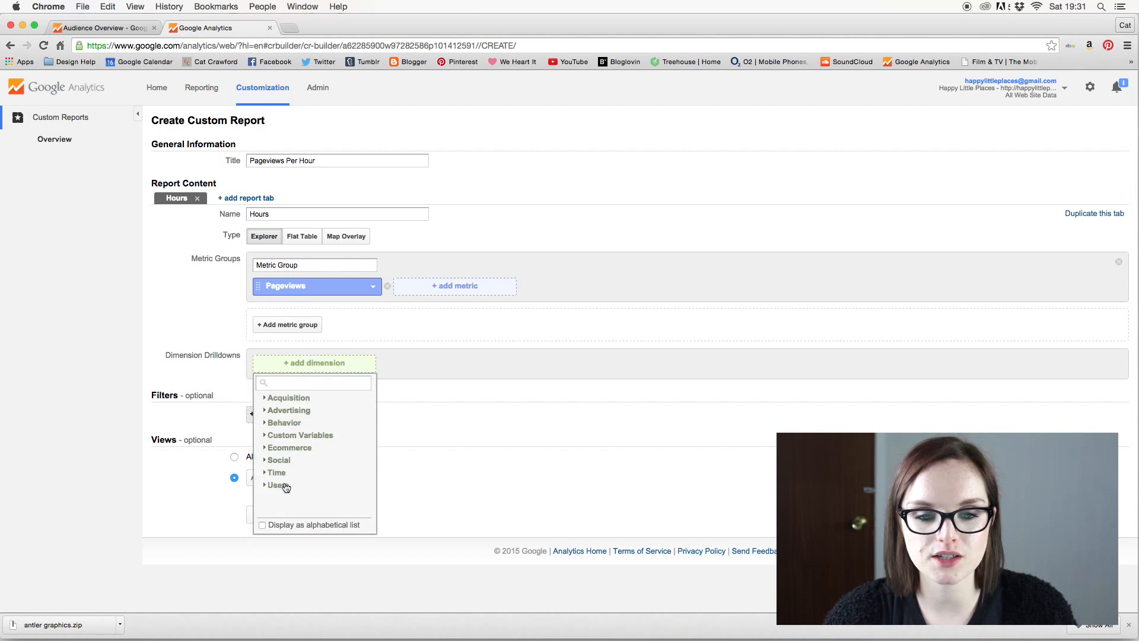
click(277, 473)
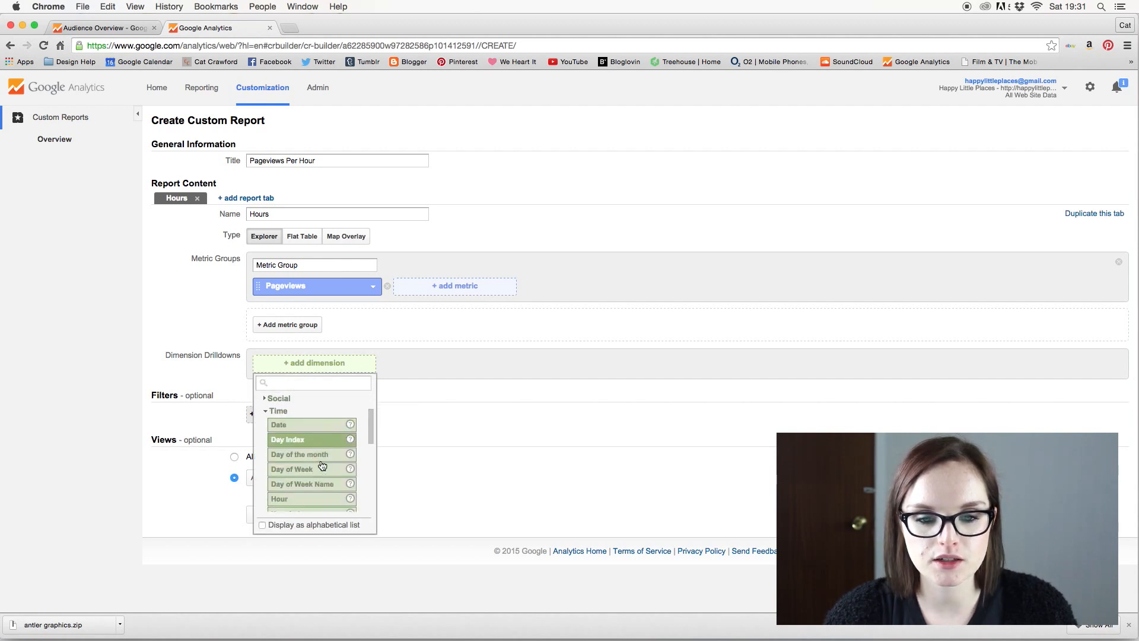
scroll(down, 3)
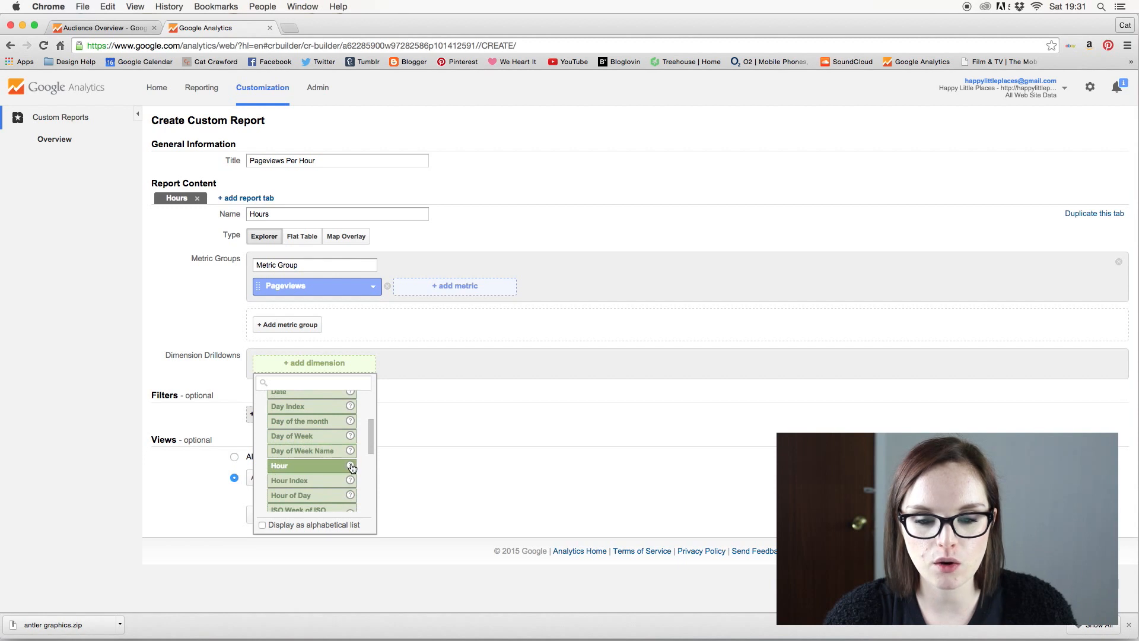
mouse_move(305, 496)
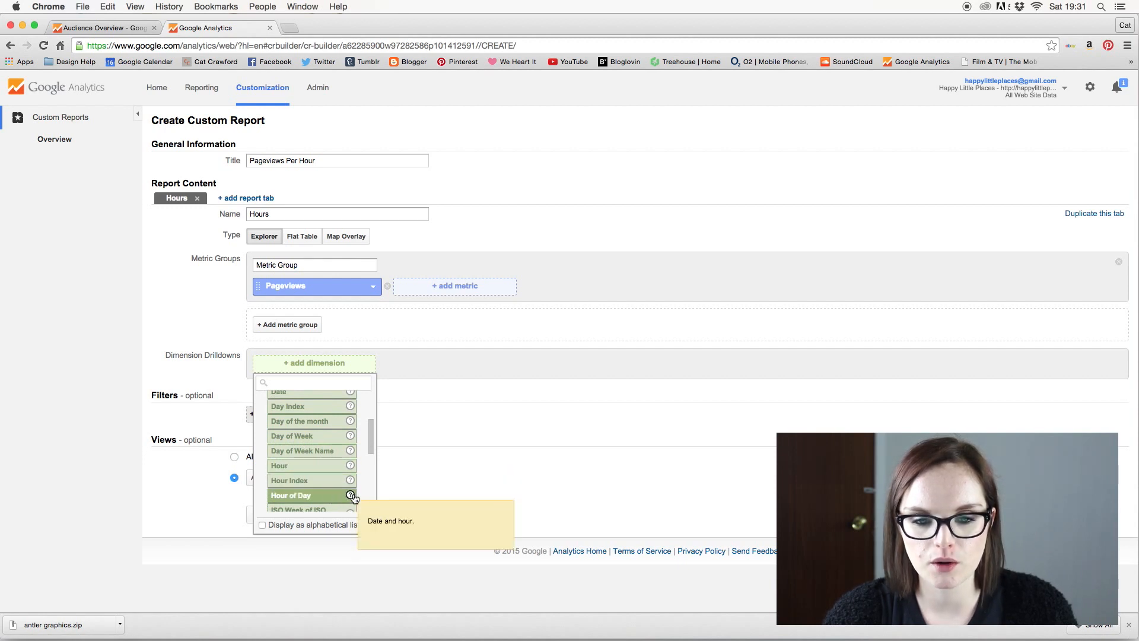
click(279, 465)
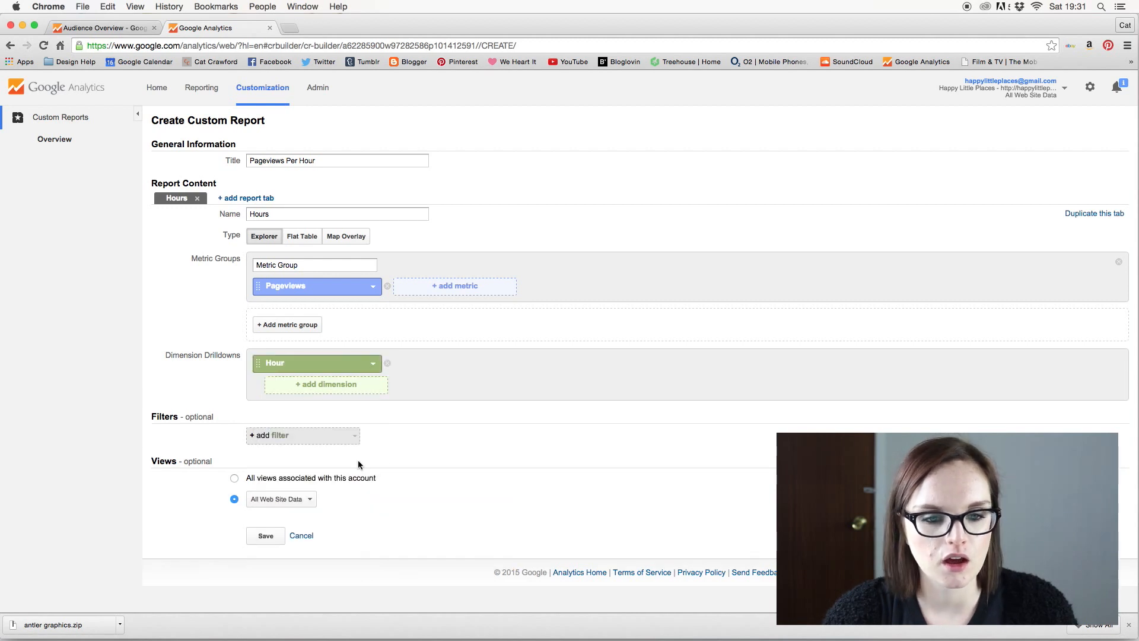
mouse_move(351, 494)
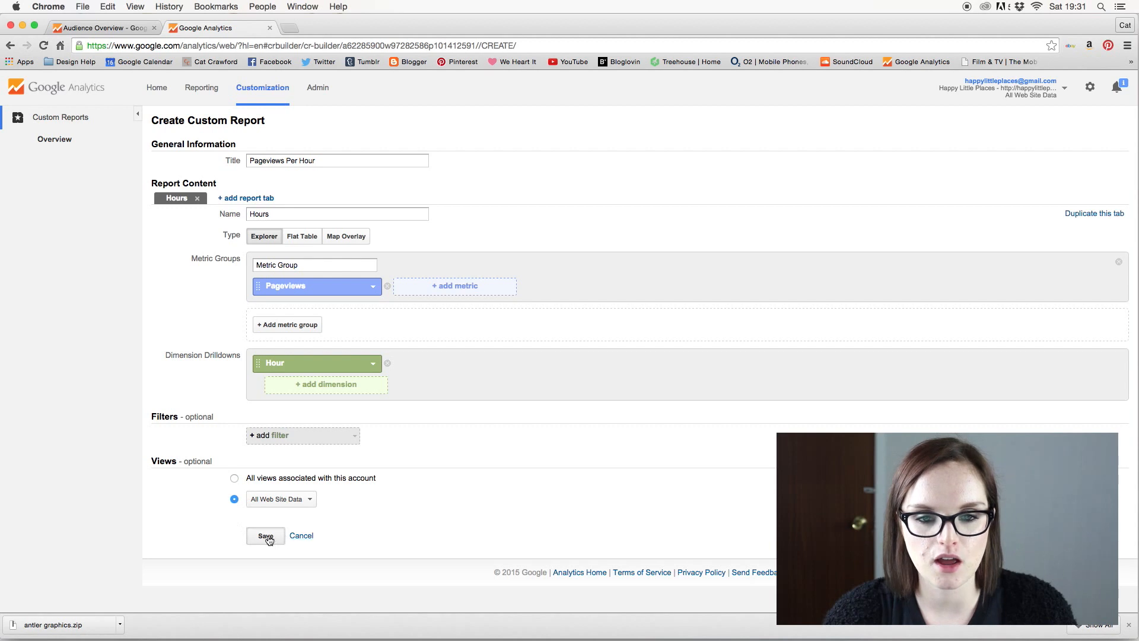
Save the report so Pageviews Per Hour appears under Custom Reports.
click(264, 535)
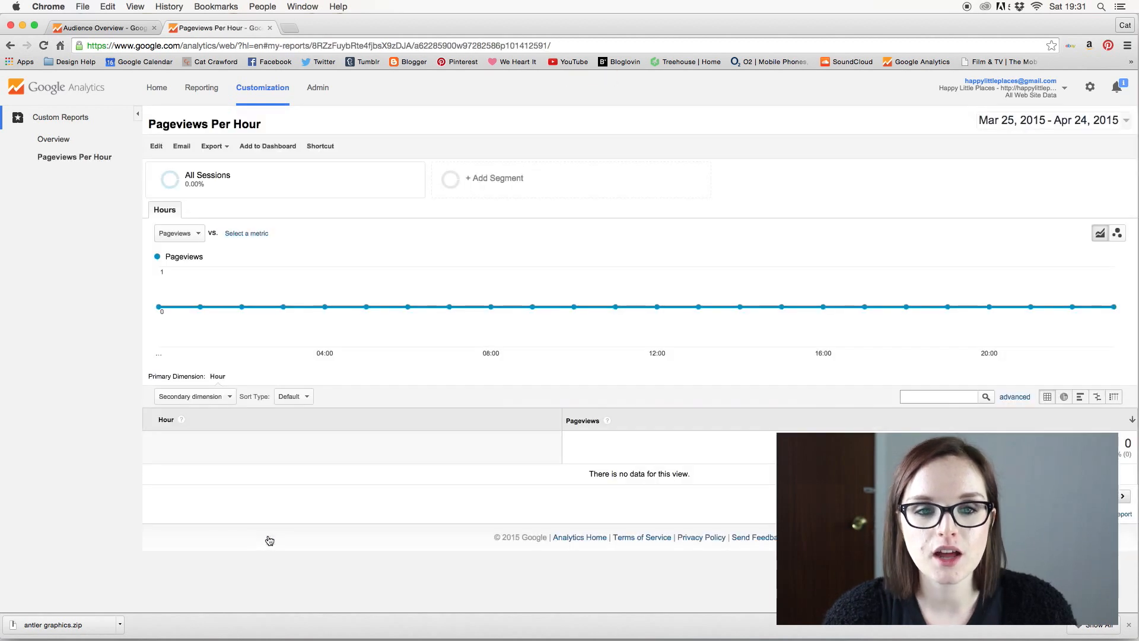
mouse_move(690, 363)
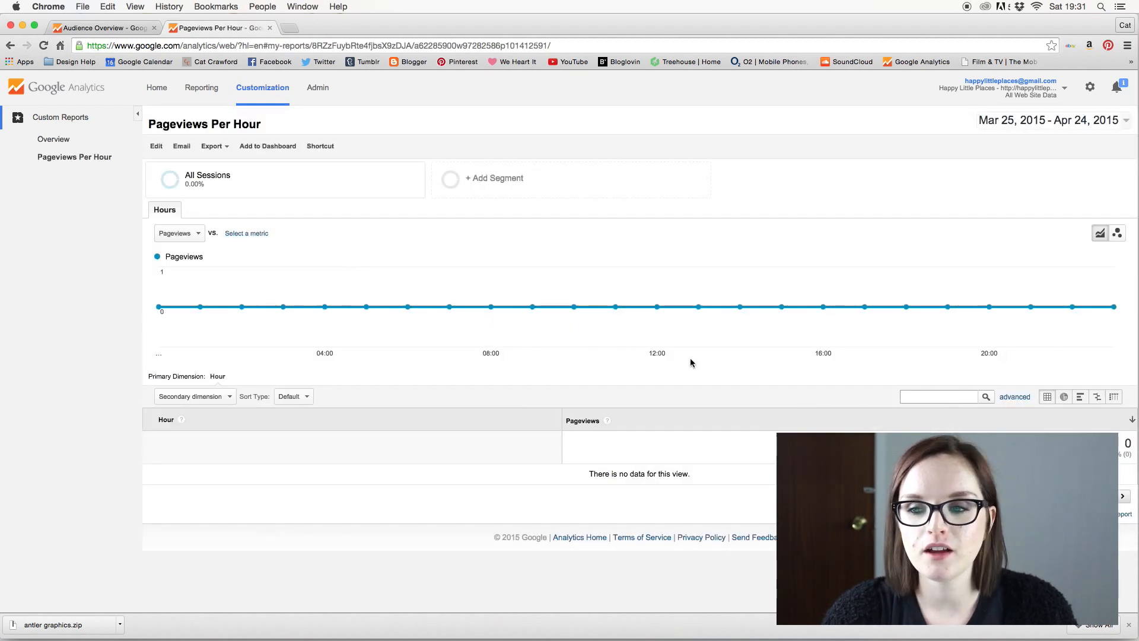
mouse_move(336, 368)
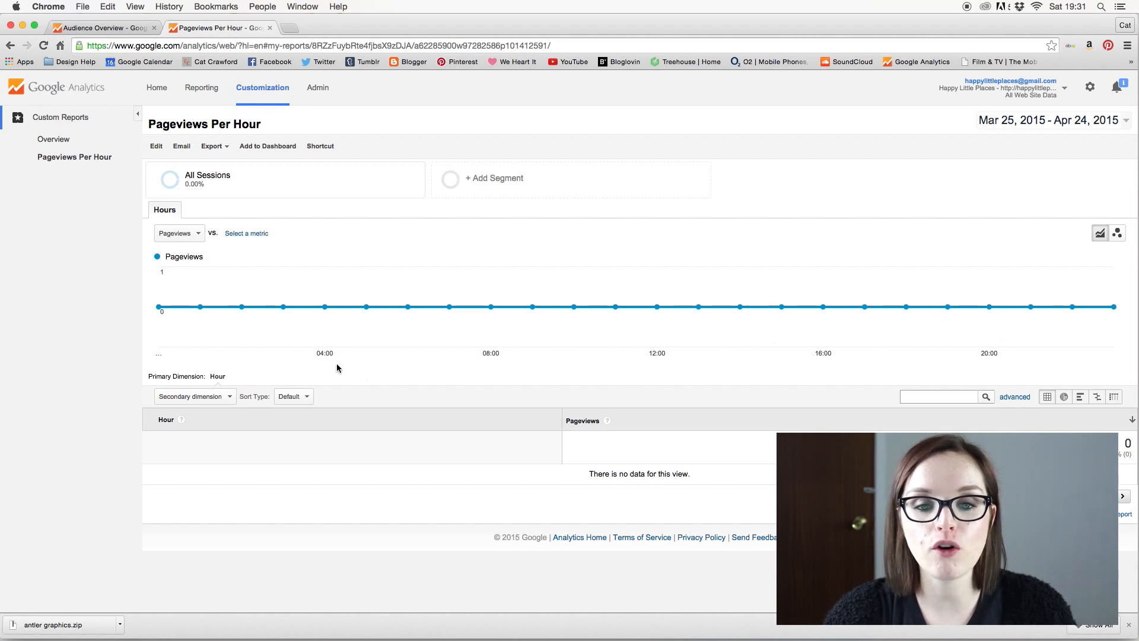
mouse_move(692, 355)
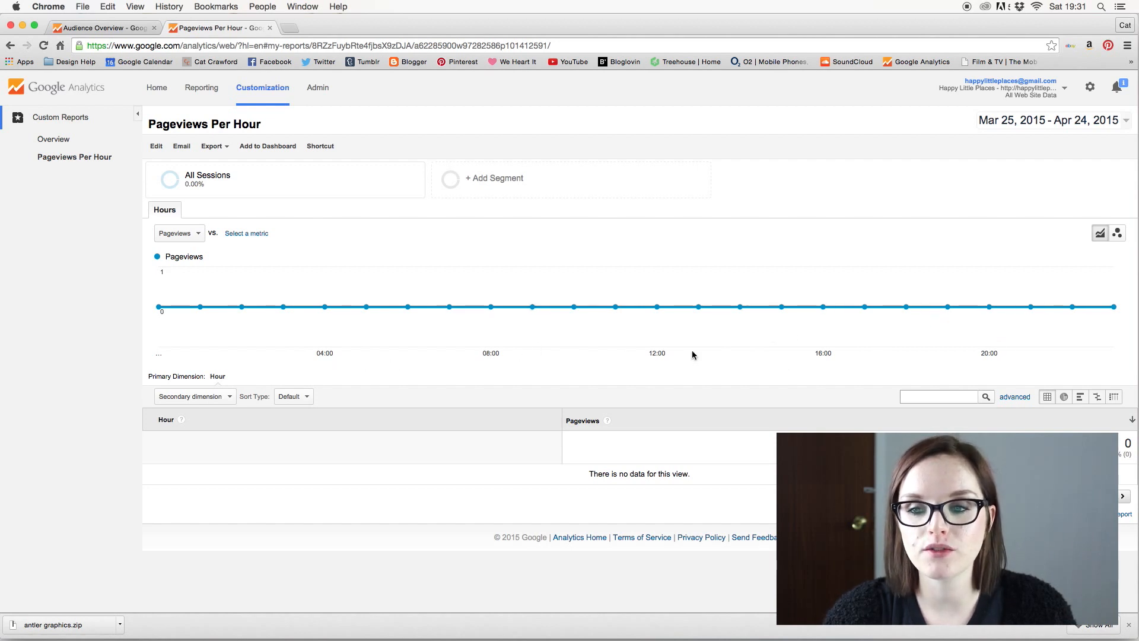
mouse_move(838, 361)
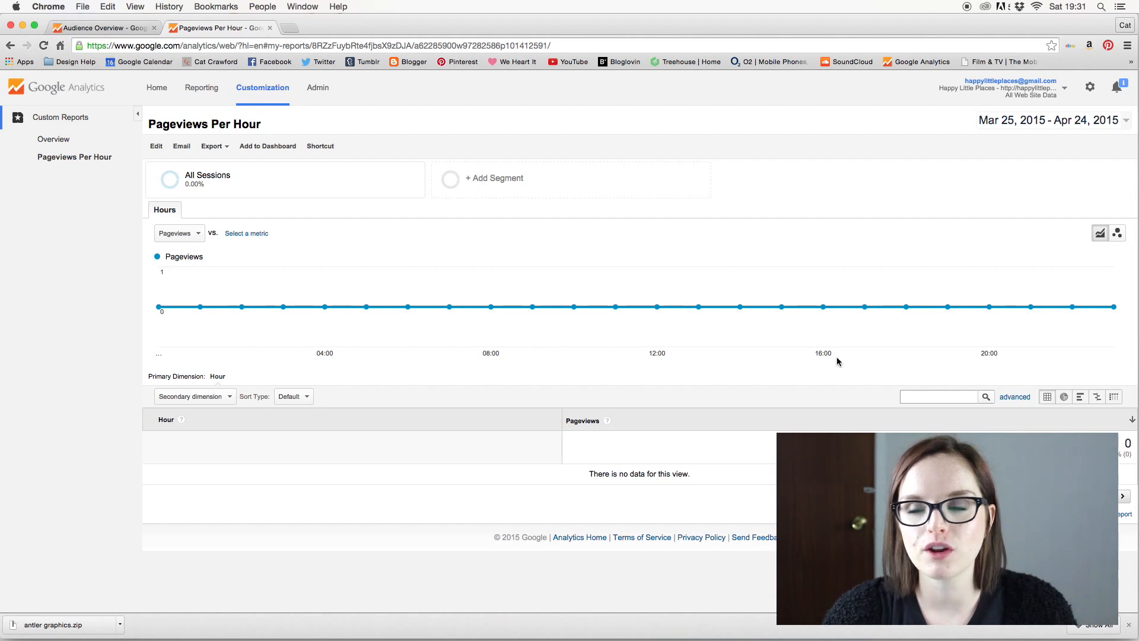
mouse_move(322, 376)
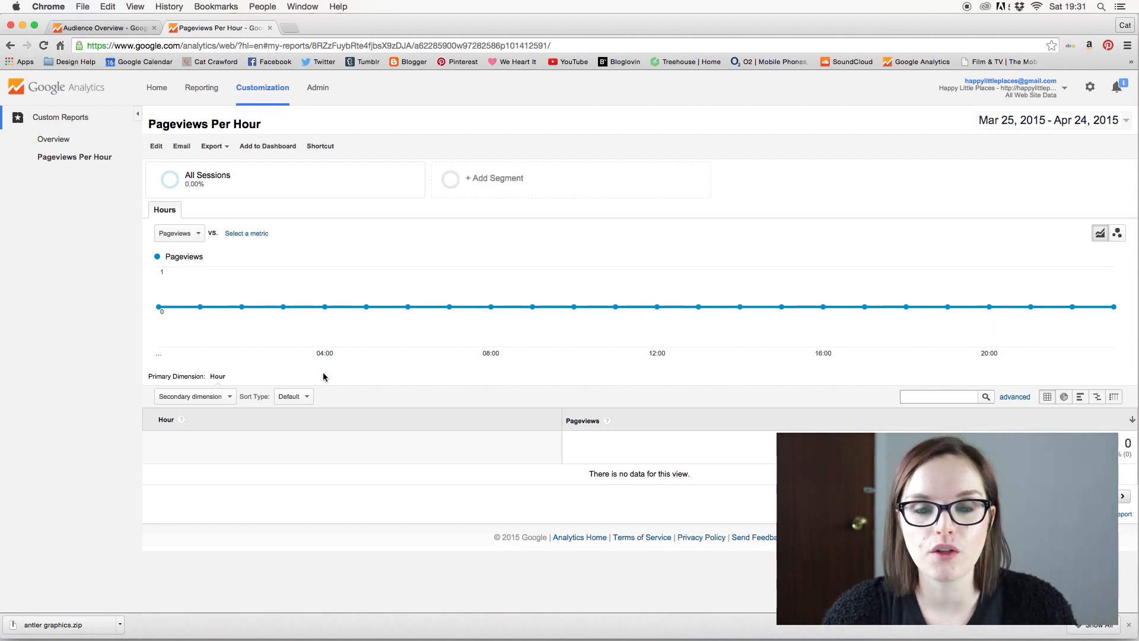
mouse_move(392, 317)
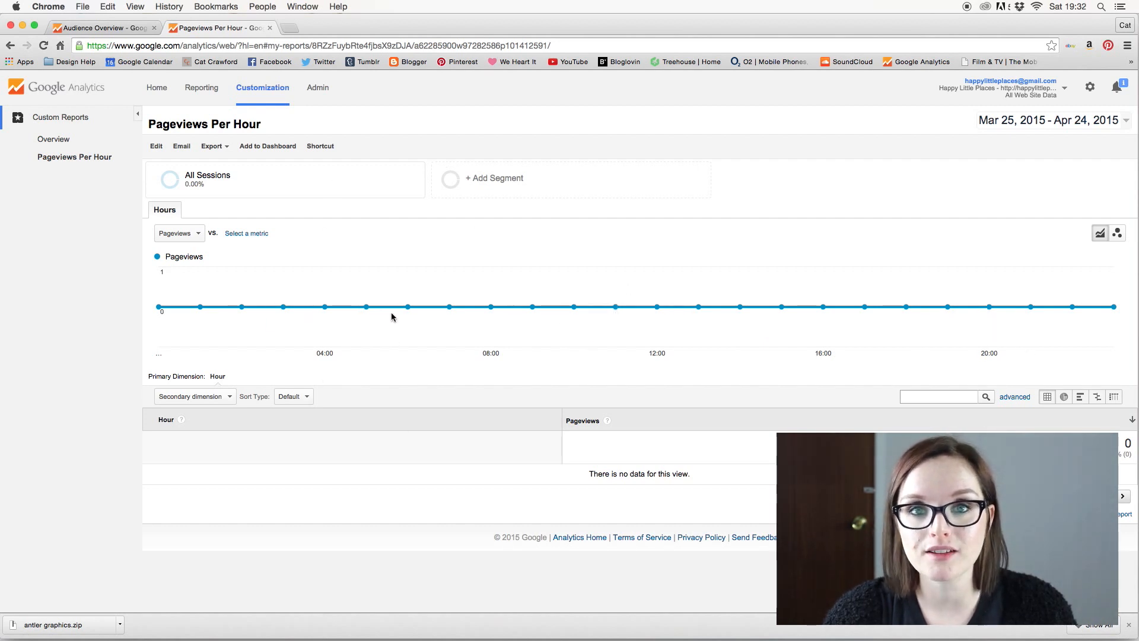
mouse_move(407, 306)
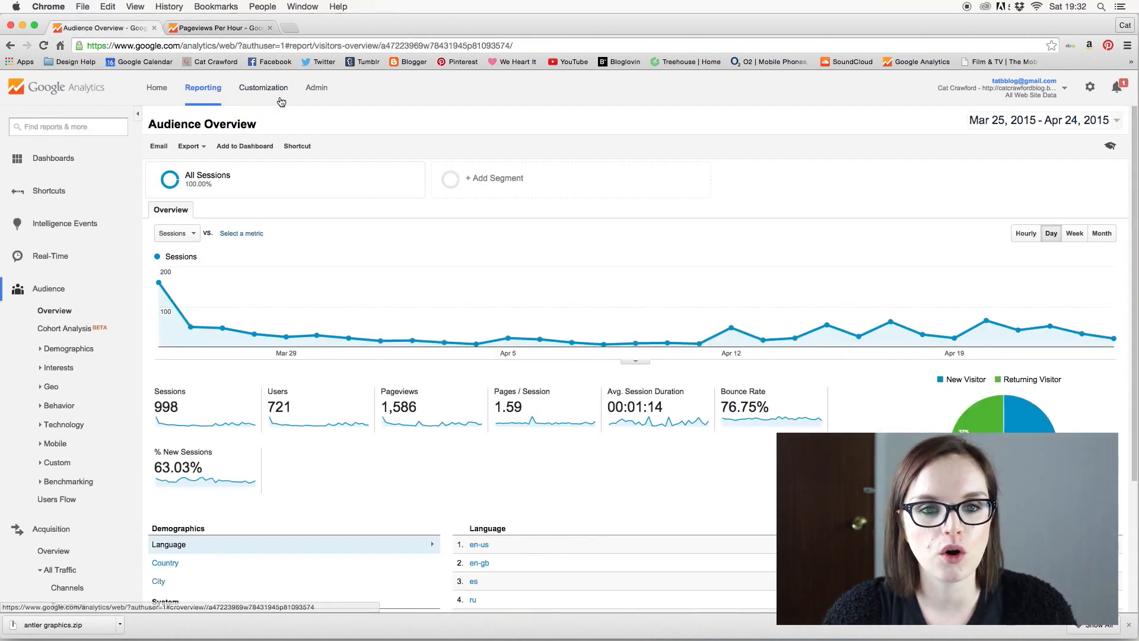
Open the saved Hours report showing pageviews by hour, peaking at 129 around 18:00.
click(263, 86)
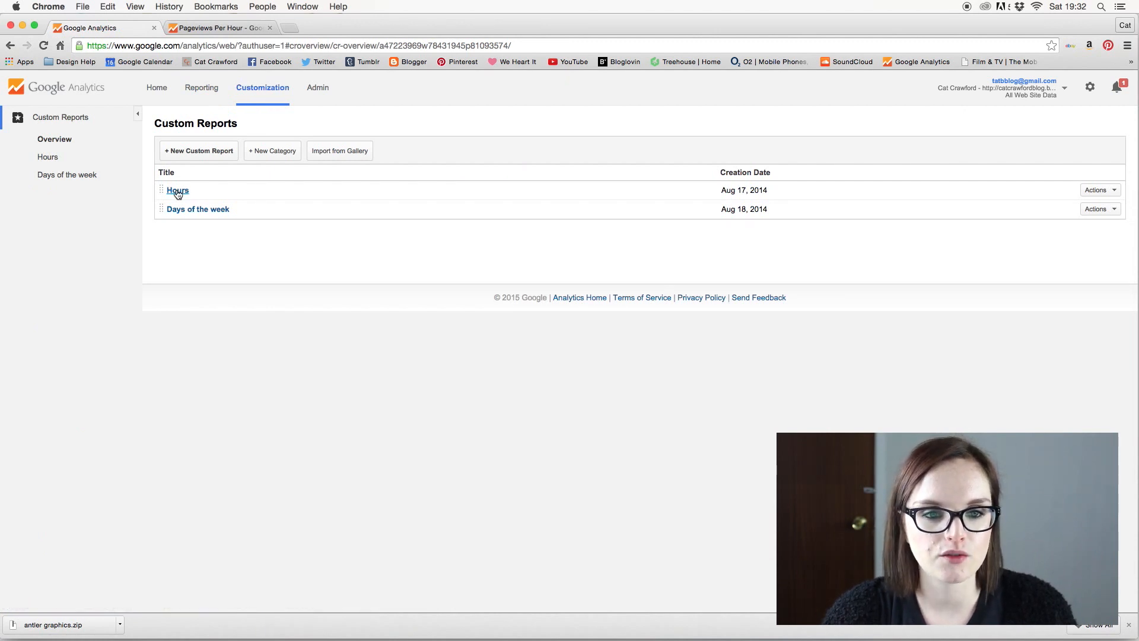
click(177, 189)
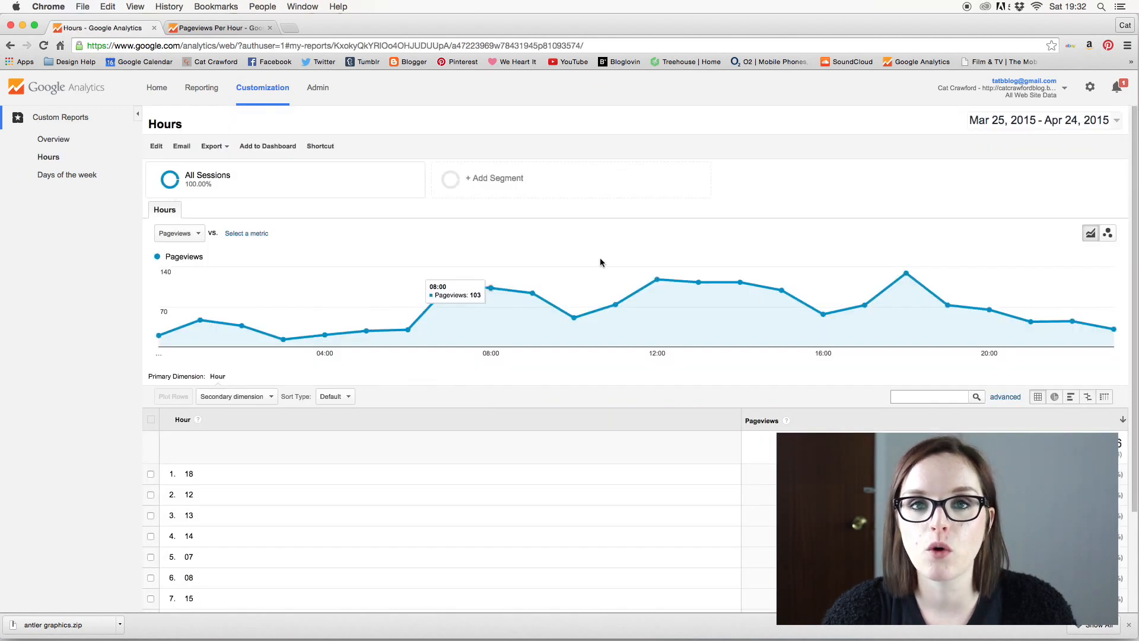
mouse_move(396, 384)
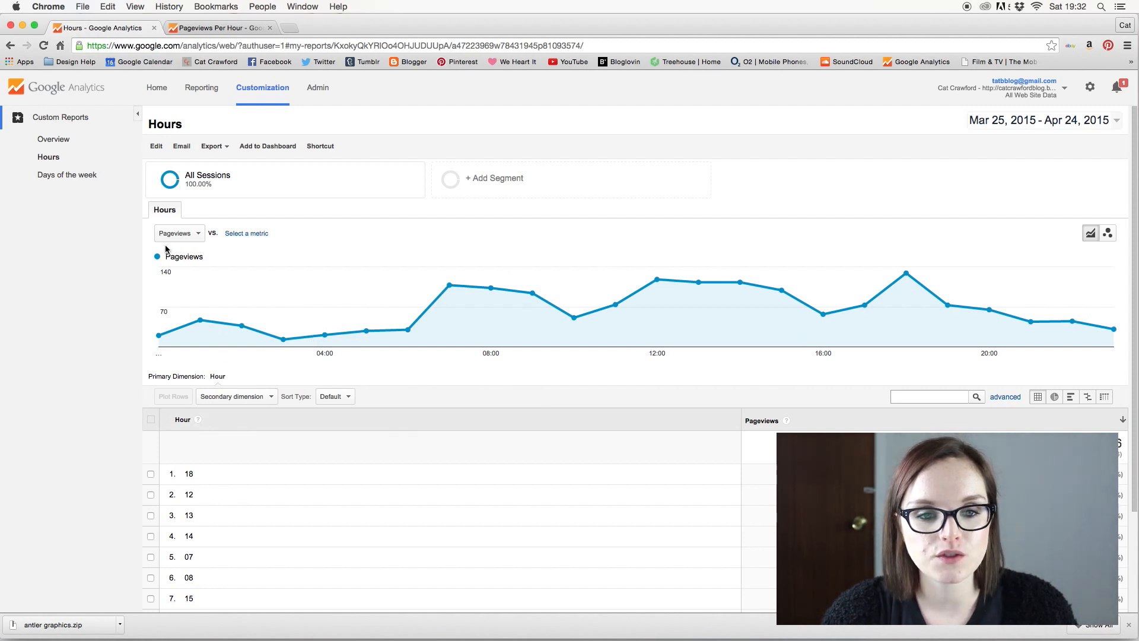
mouse_move(200, 320)
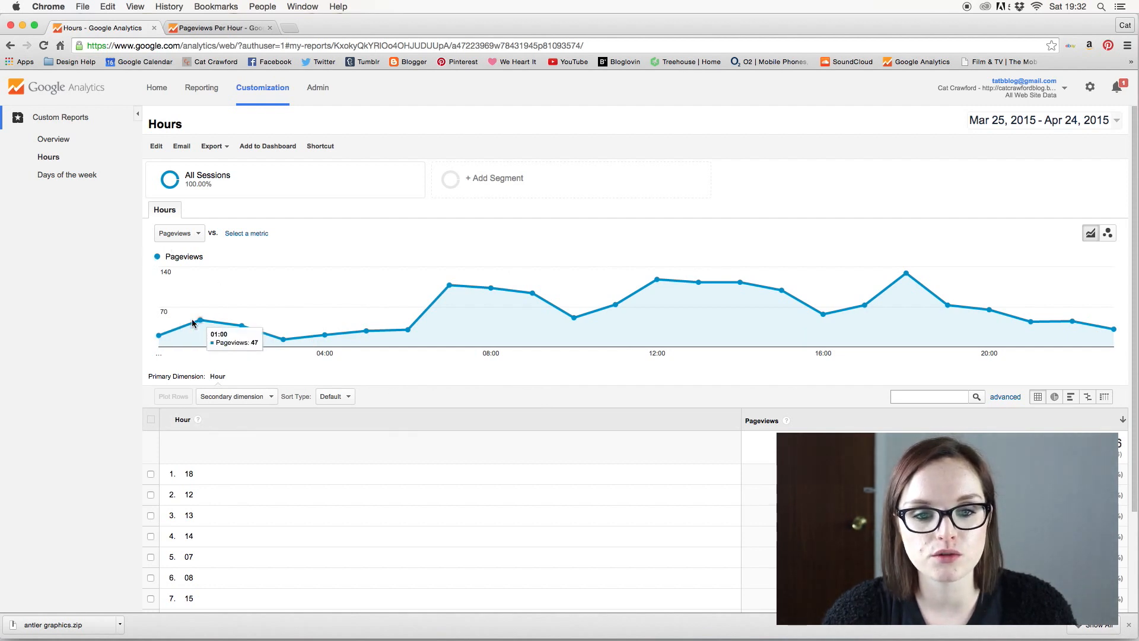
mouse_move(283, 339)
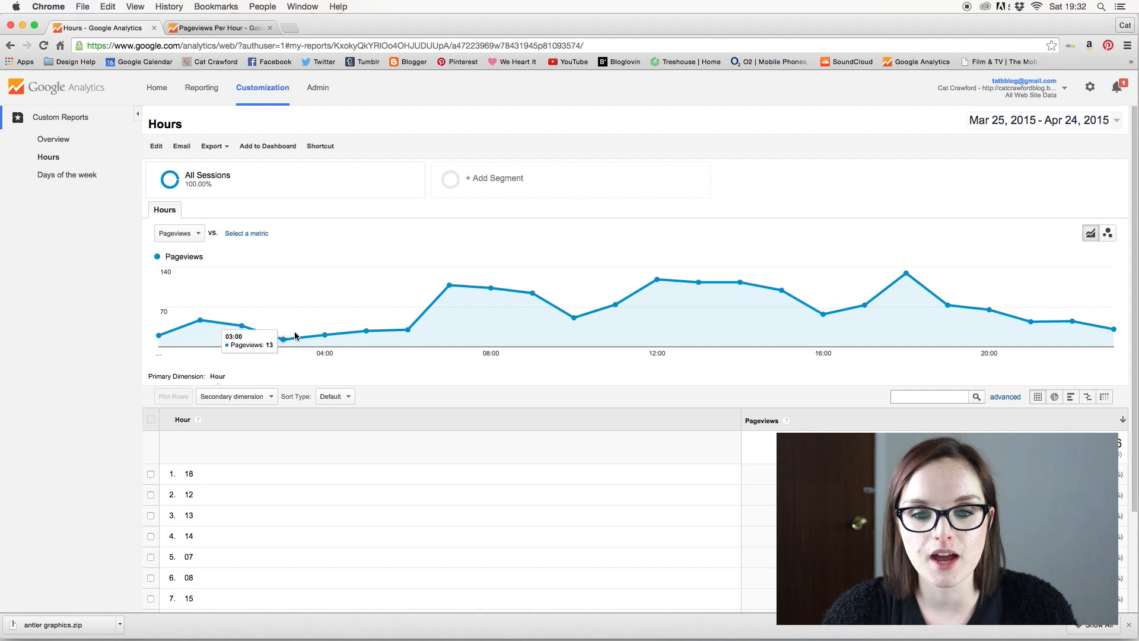
mouse_move(450, 286)
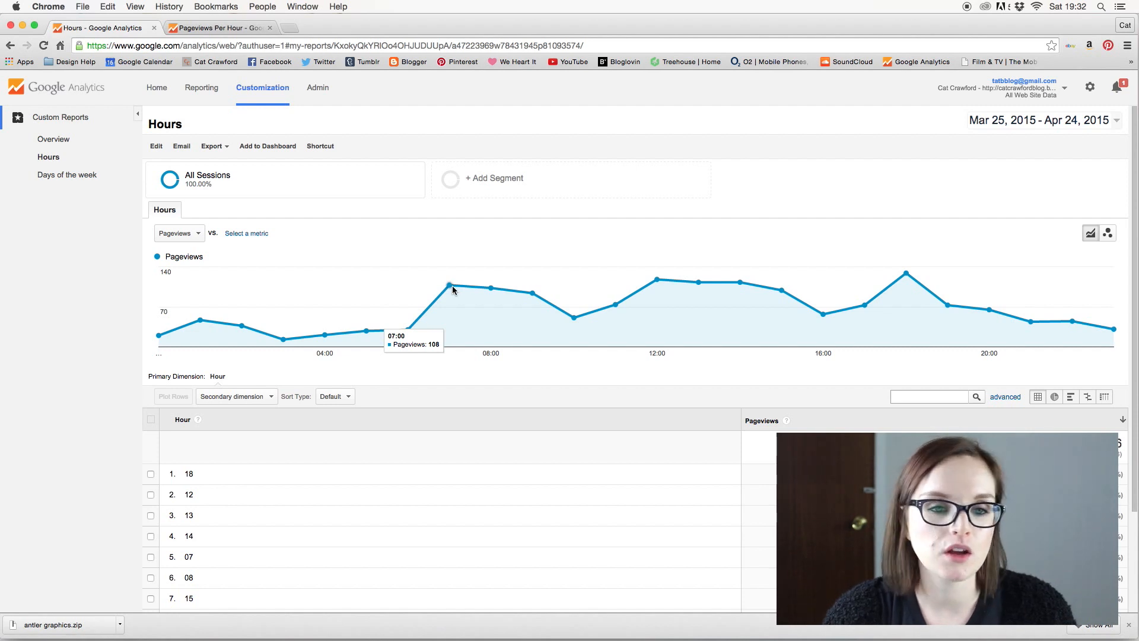
mouse_move(400, 244)
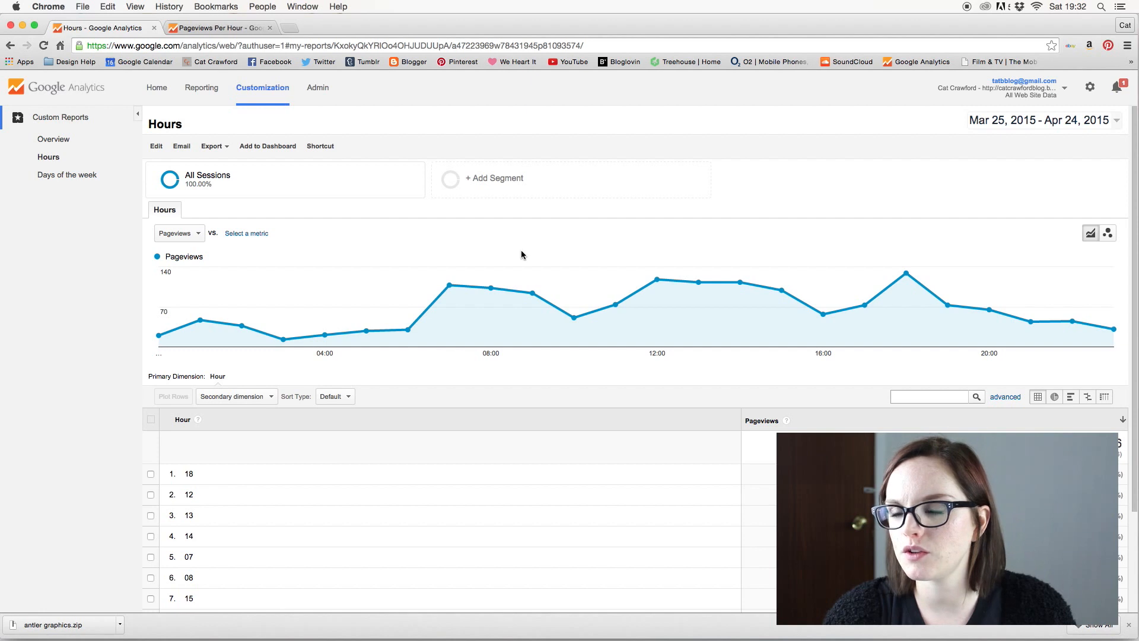
mouse_move(449, 287)
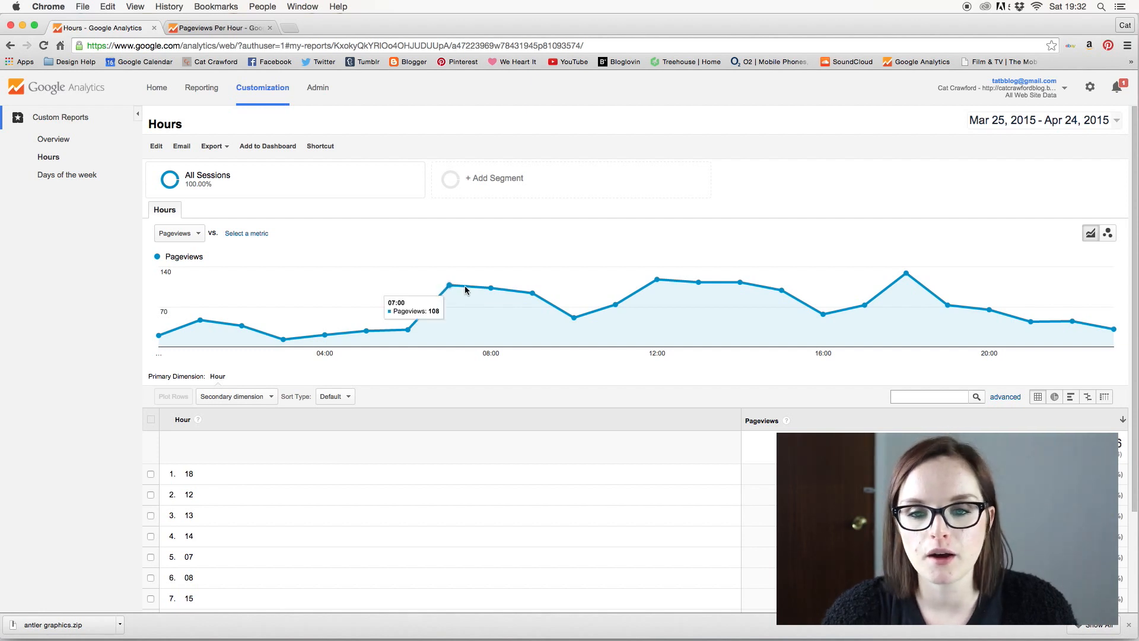
mouse_move(534, 292)
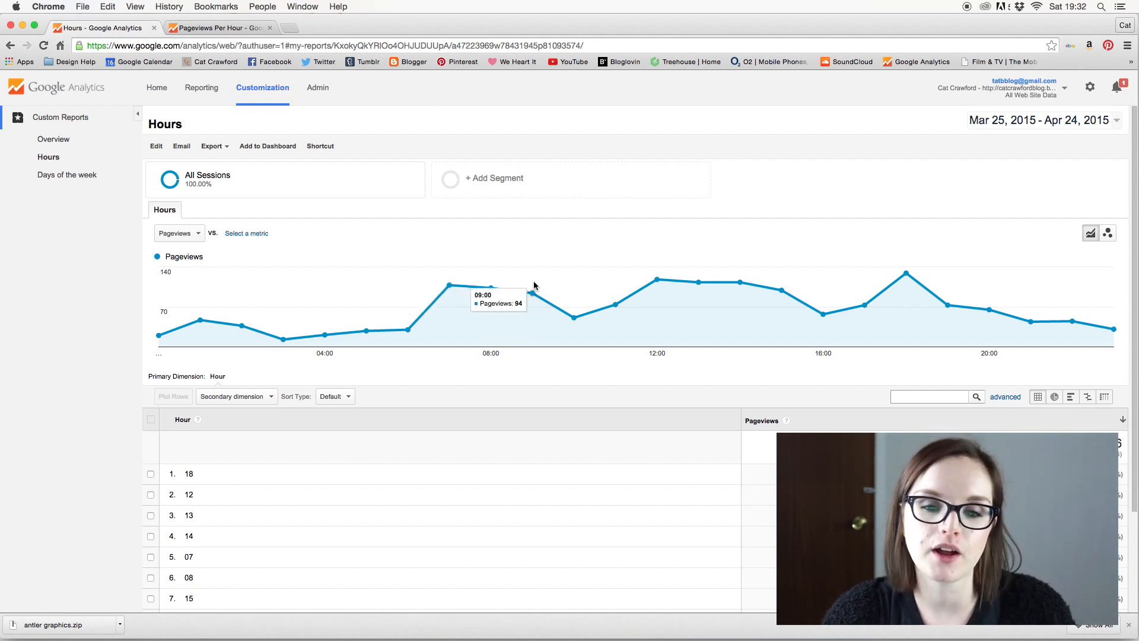
mouse_move(700, 219)
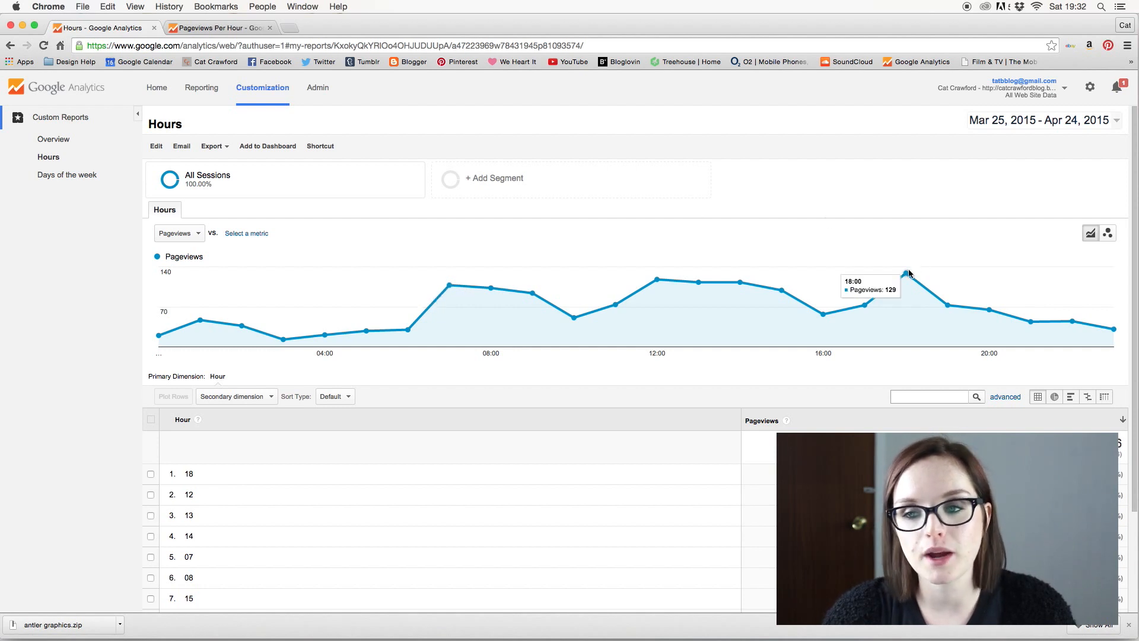
mouse_move(903, 275)
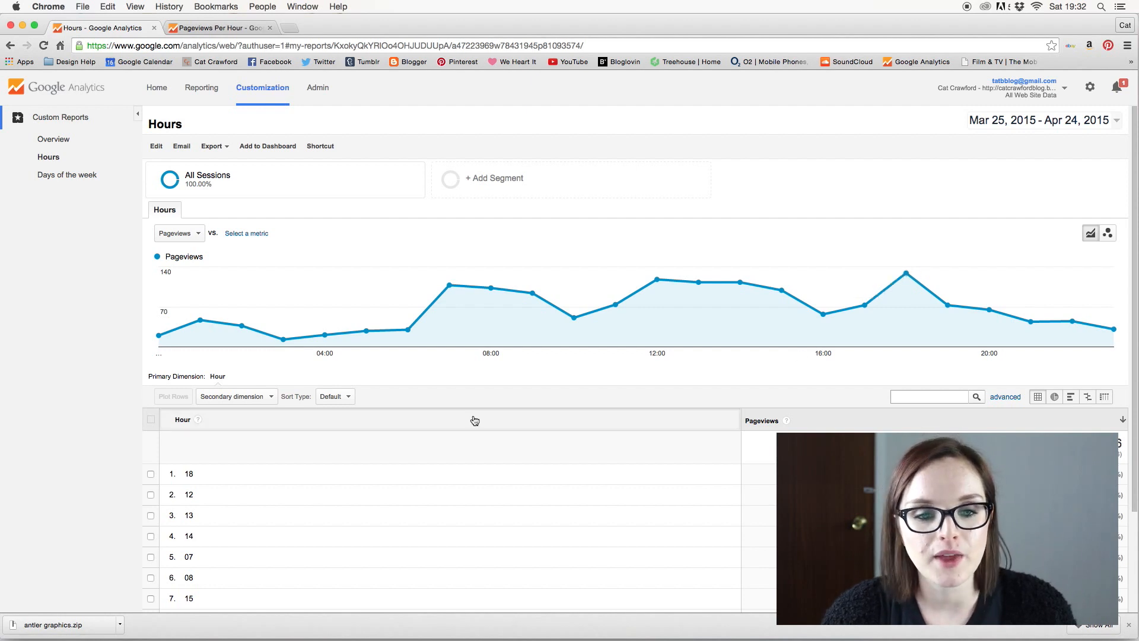
scroll(down, 3)
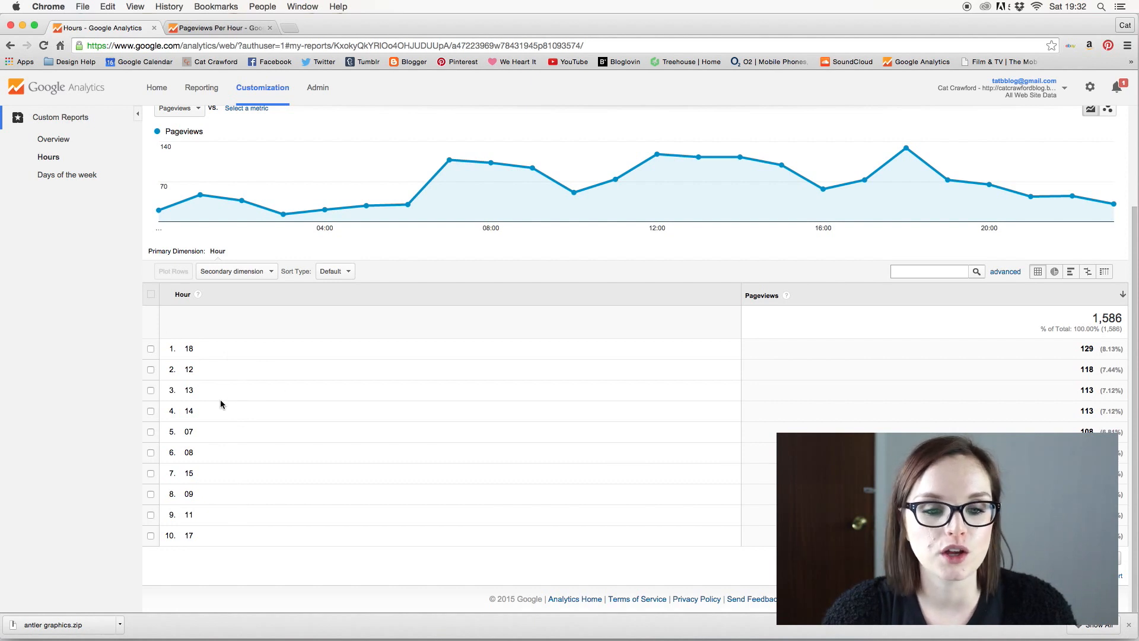
mouse_move(202, 370)
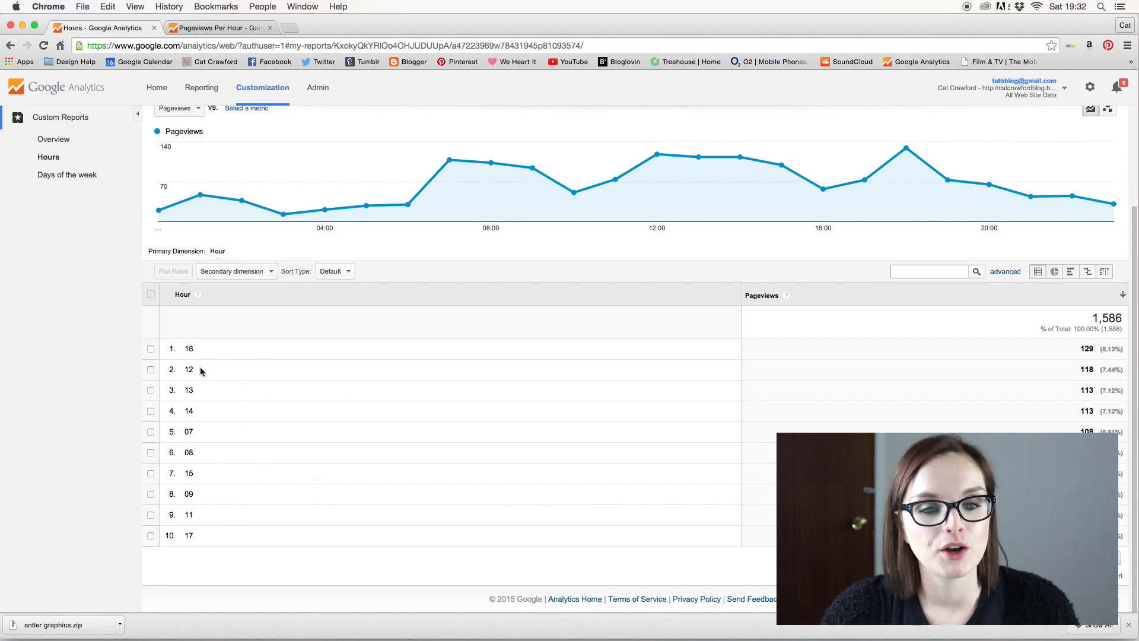
mouse_move(261, 357)
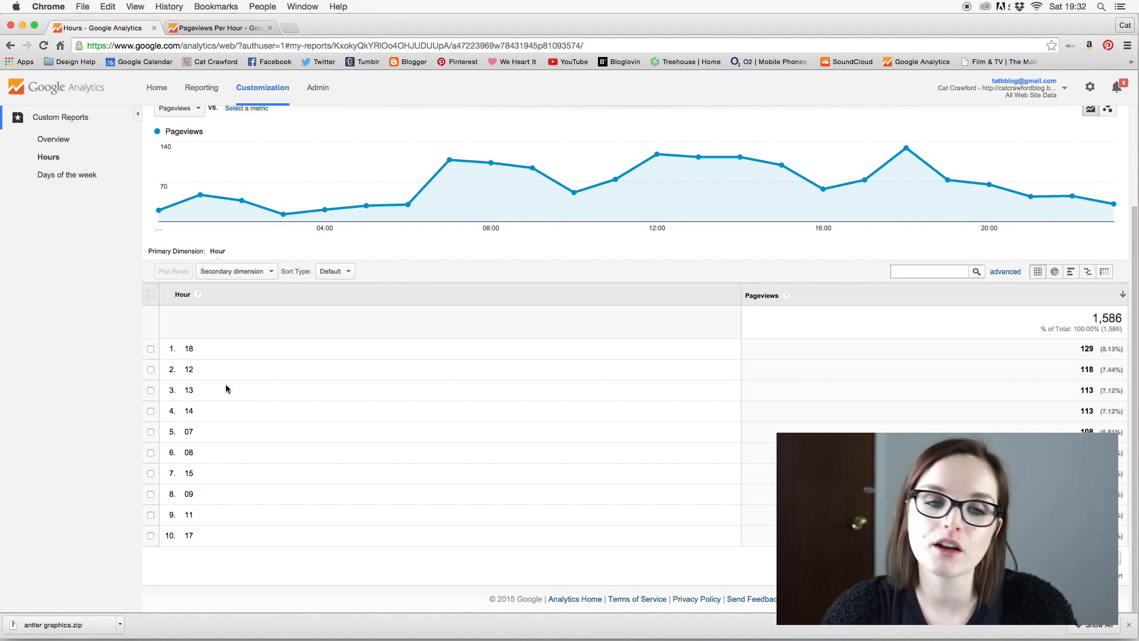
mouse_move(205, 419)
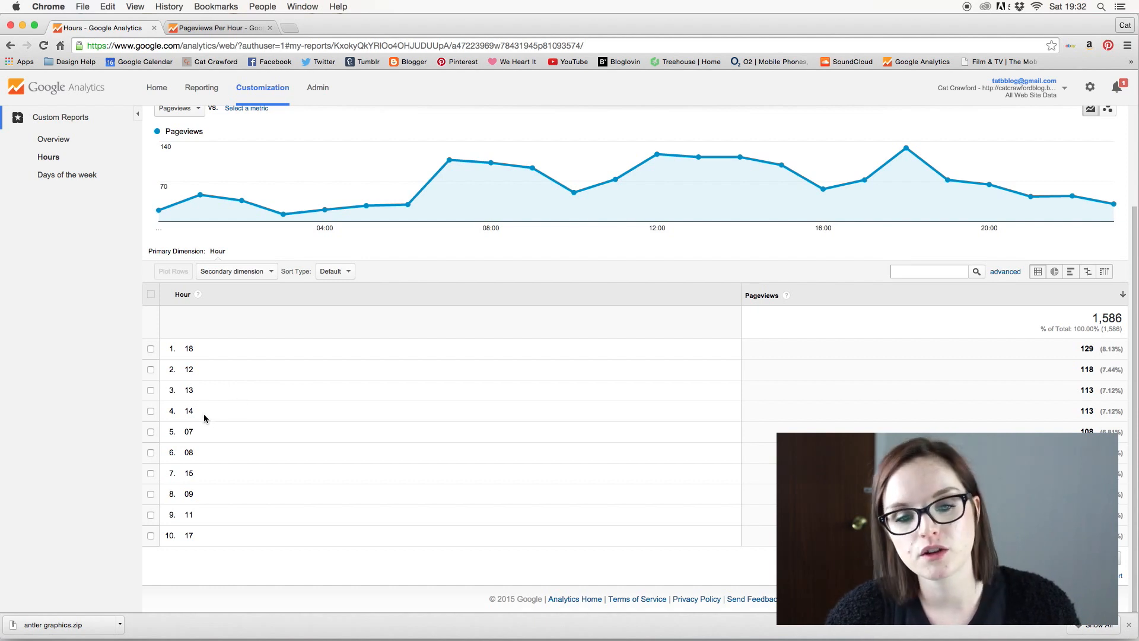
scroll(down, 3)
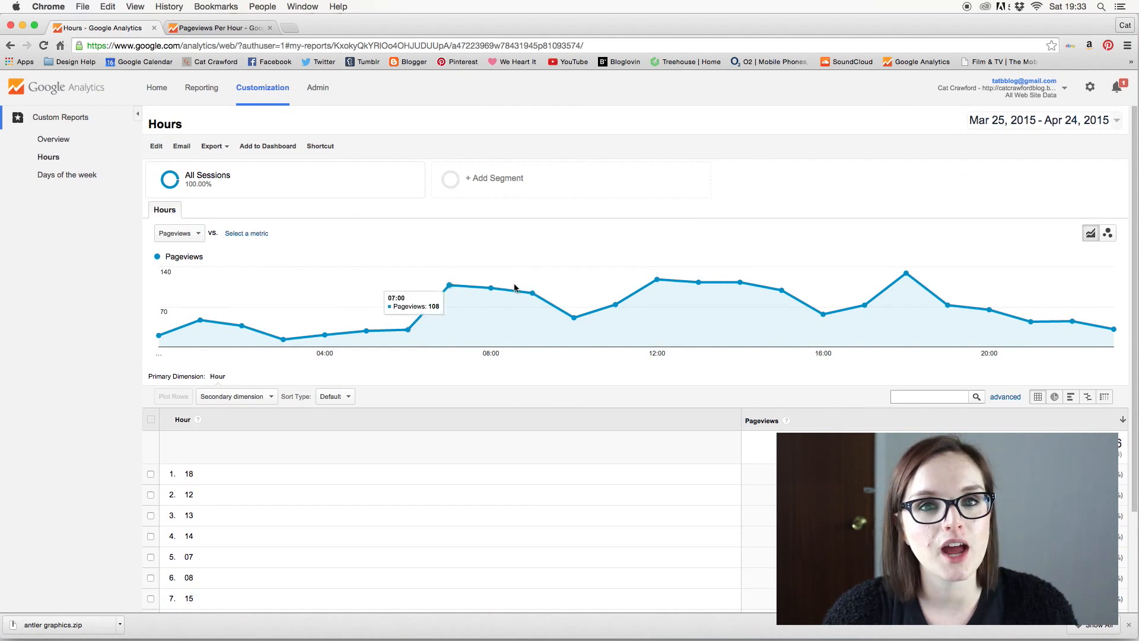
mouse_move(833, 267)
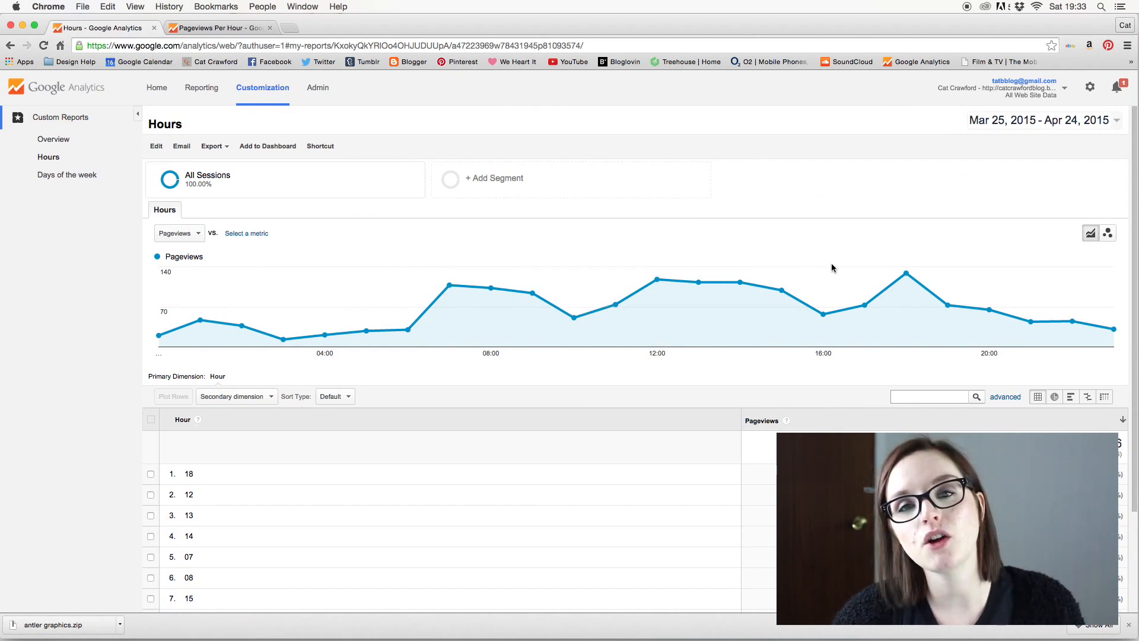
mouse_move(449, 285)
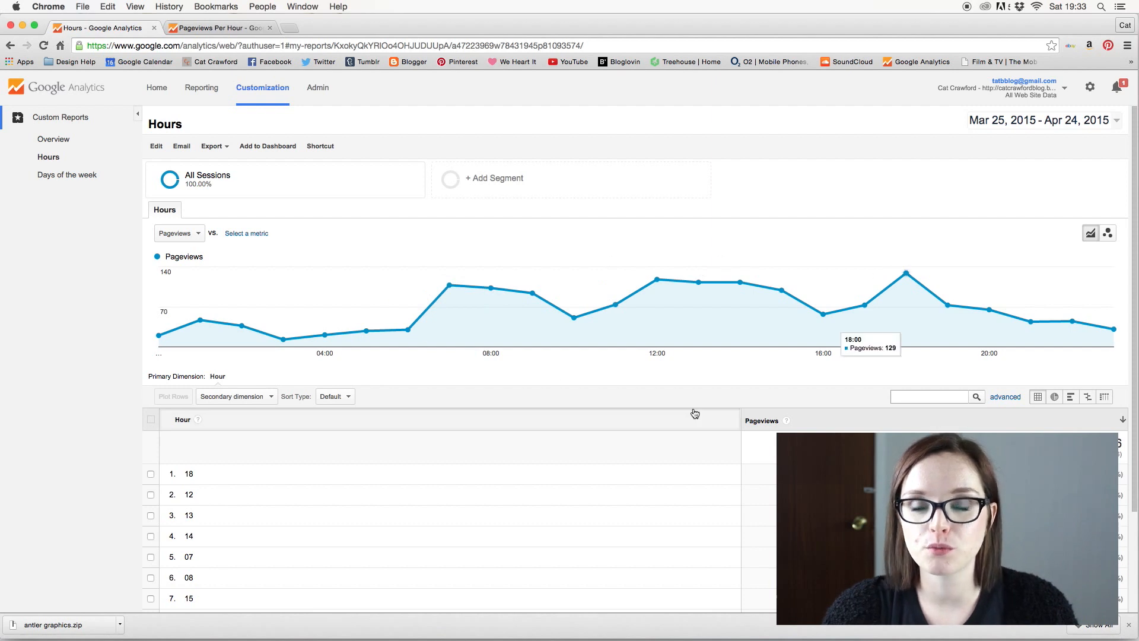
mouse_move(628, 358)
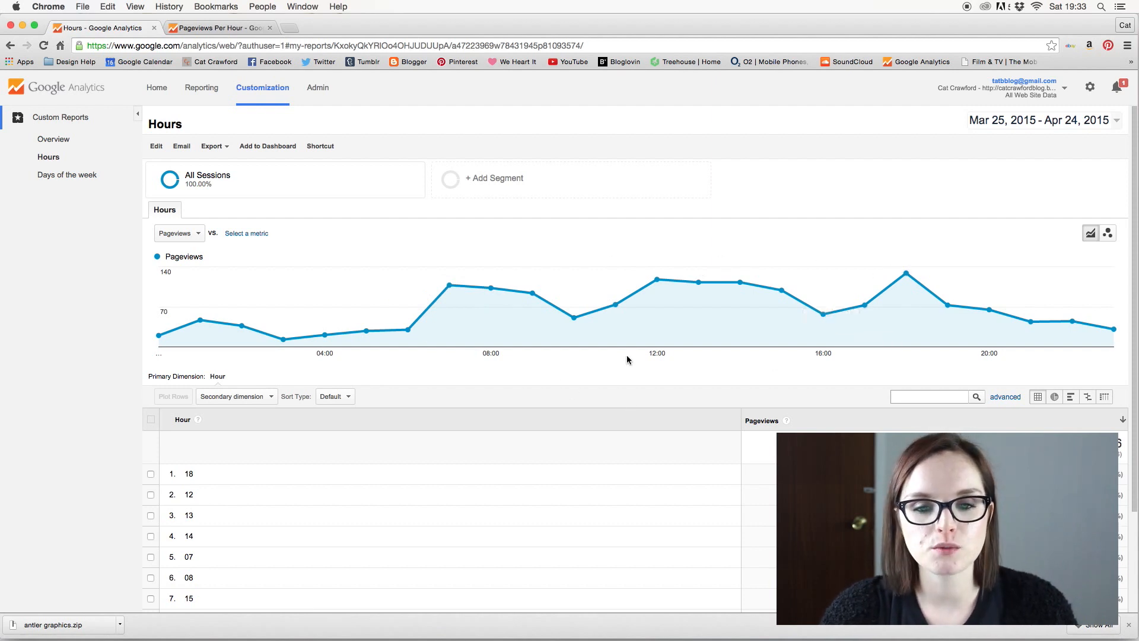
mouse_move(448, 286)
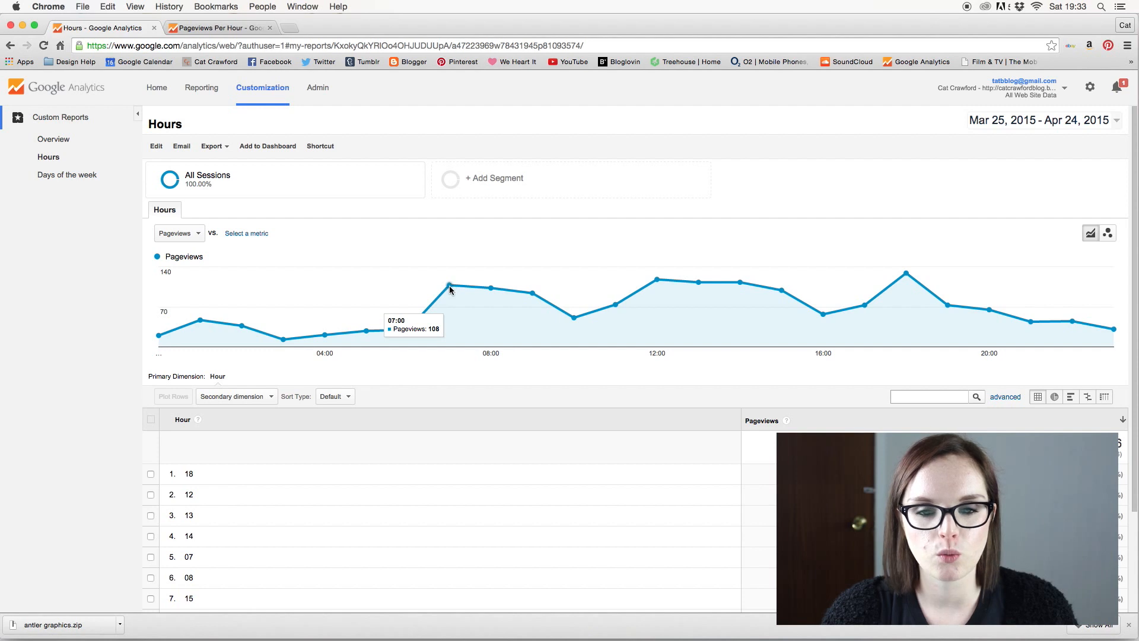
mouse_move(492, 288)
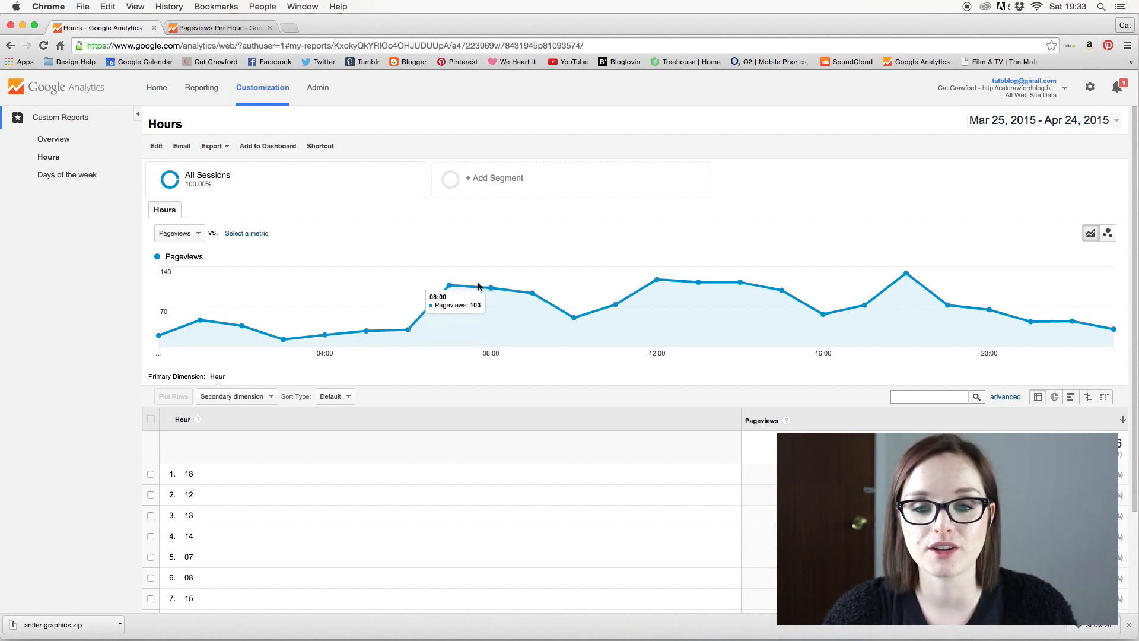
mouse_move(531, 296)
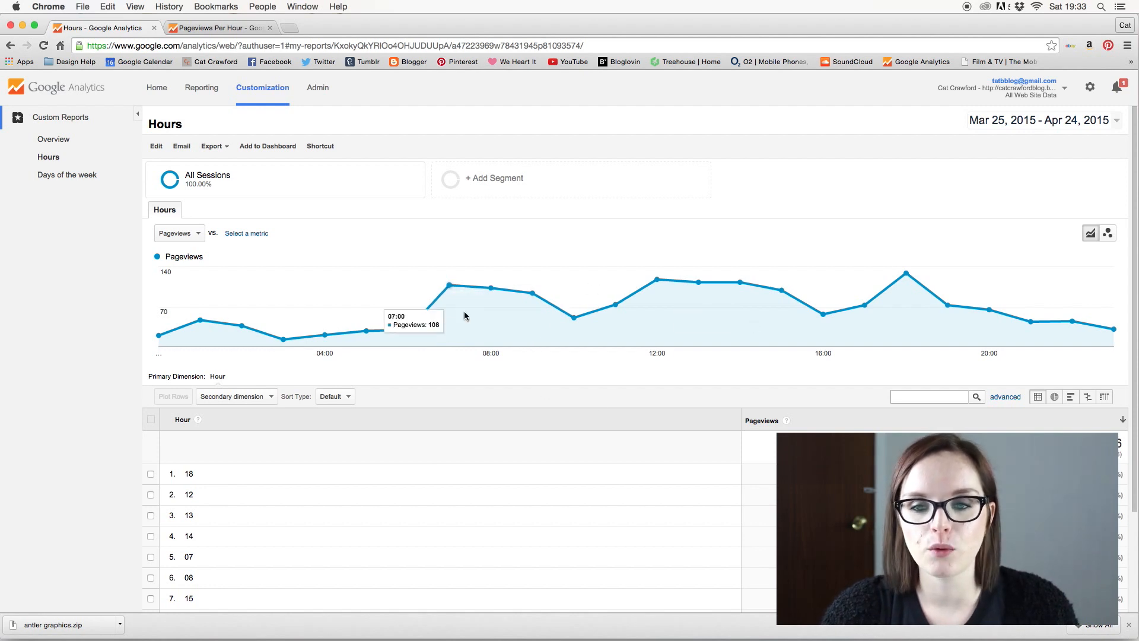
mouse_move(739, 284)
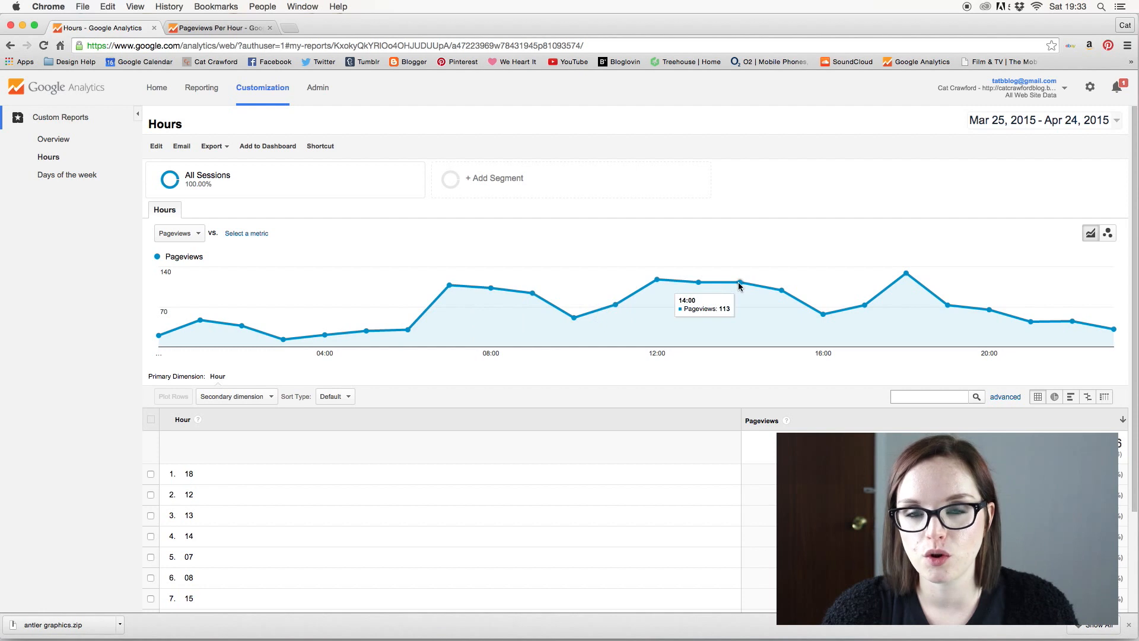
mouse_move(1008, 305)
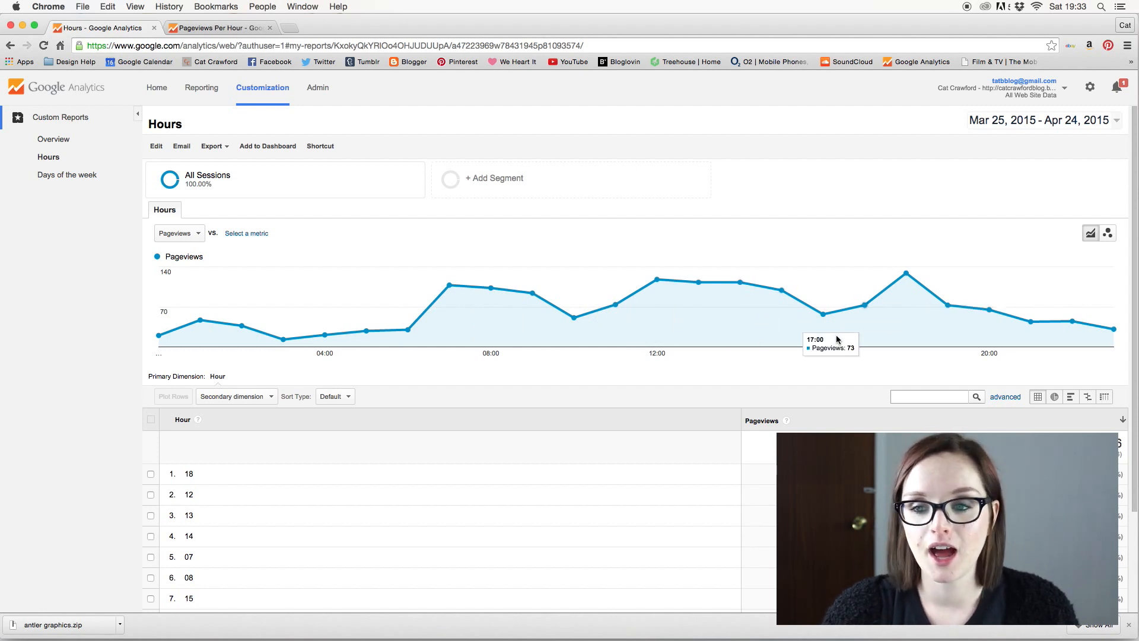
mouse_move(996, 202)
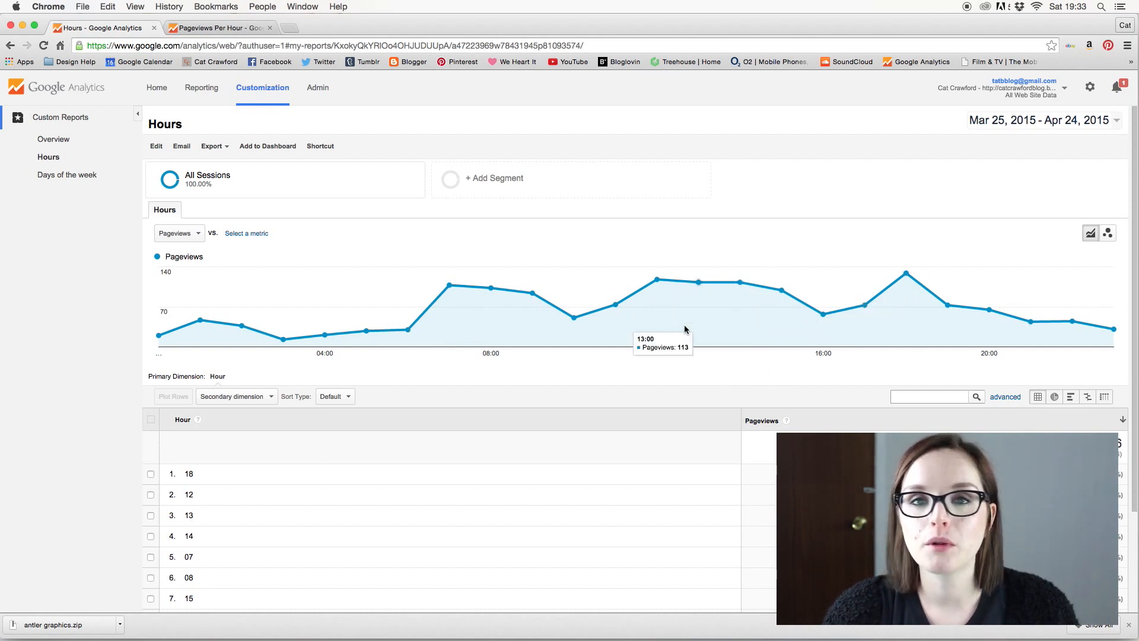
mouse_move(882, 253)
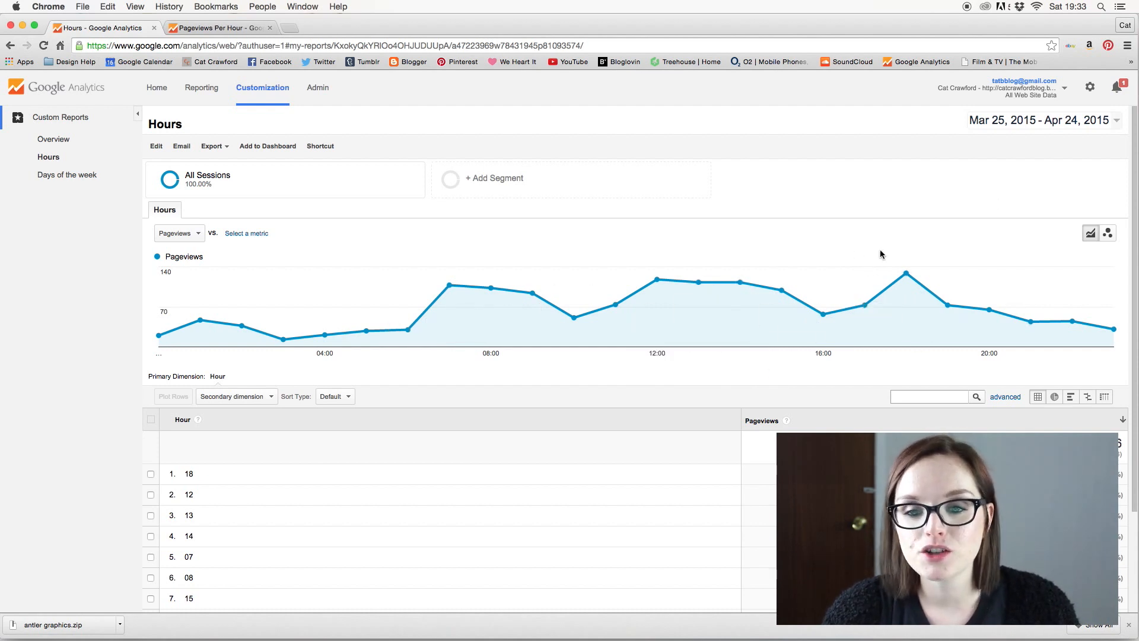
mouse_move(639, 280)
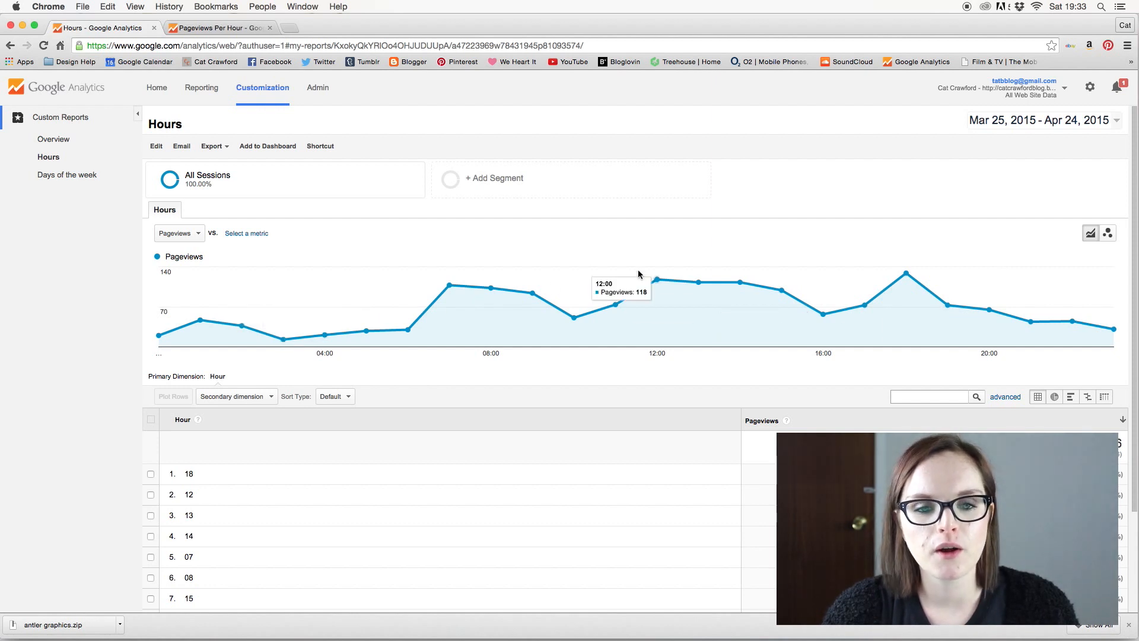
mouse_move(530, 323)
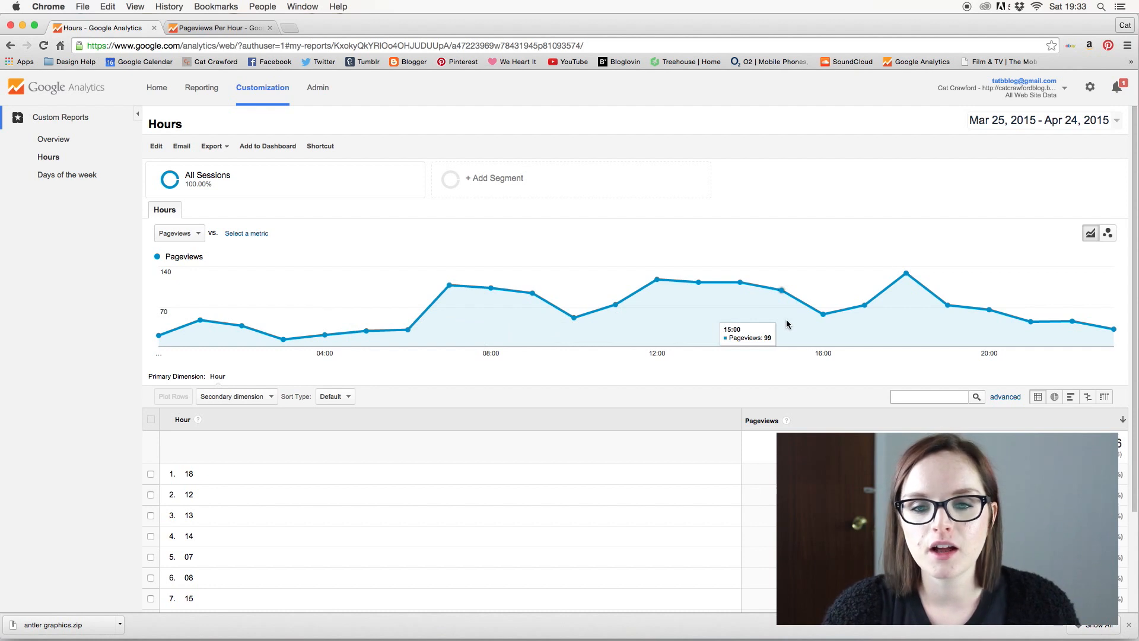
mouse_move(760, 307)
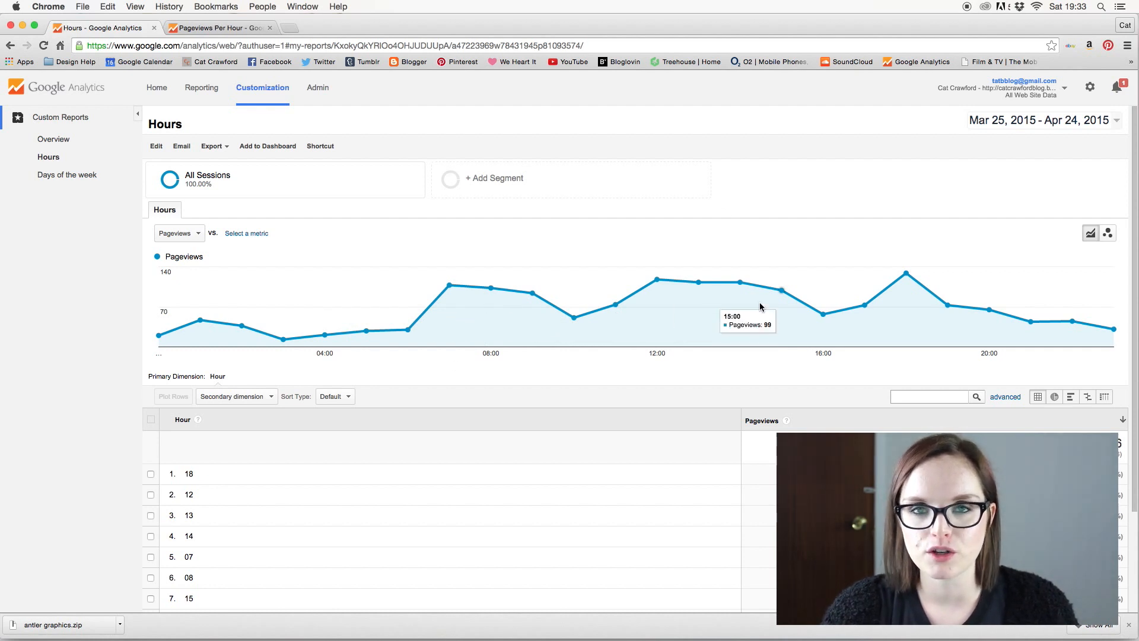
mouse_move(490, 288)
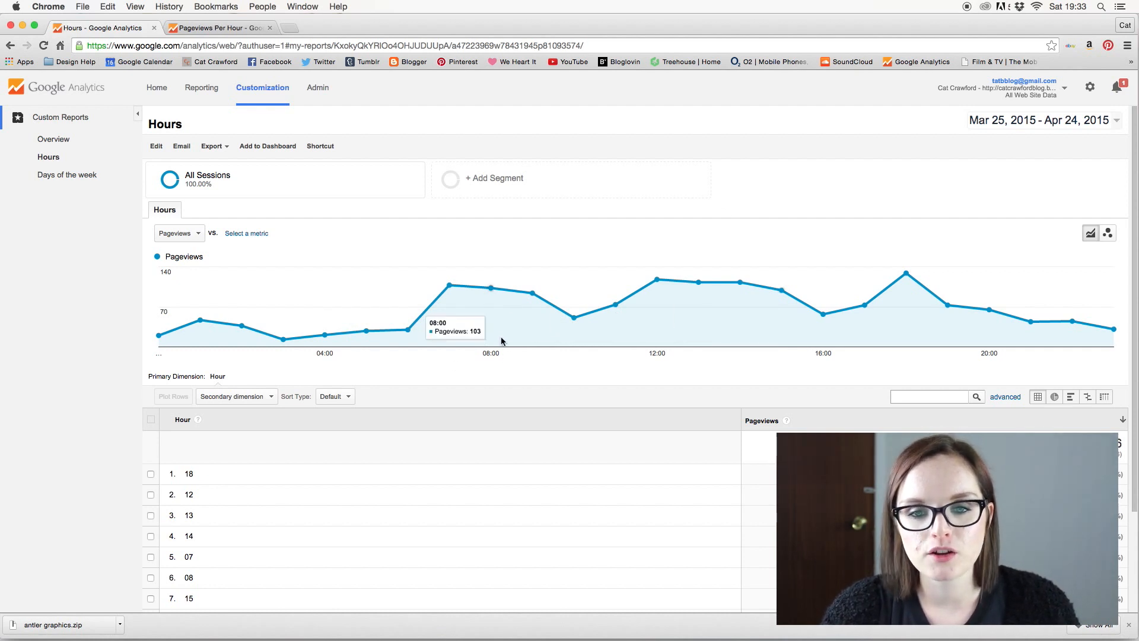
mouse_move(906, 274)
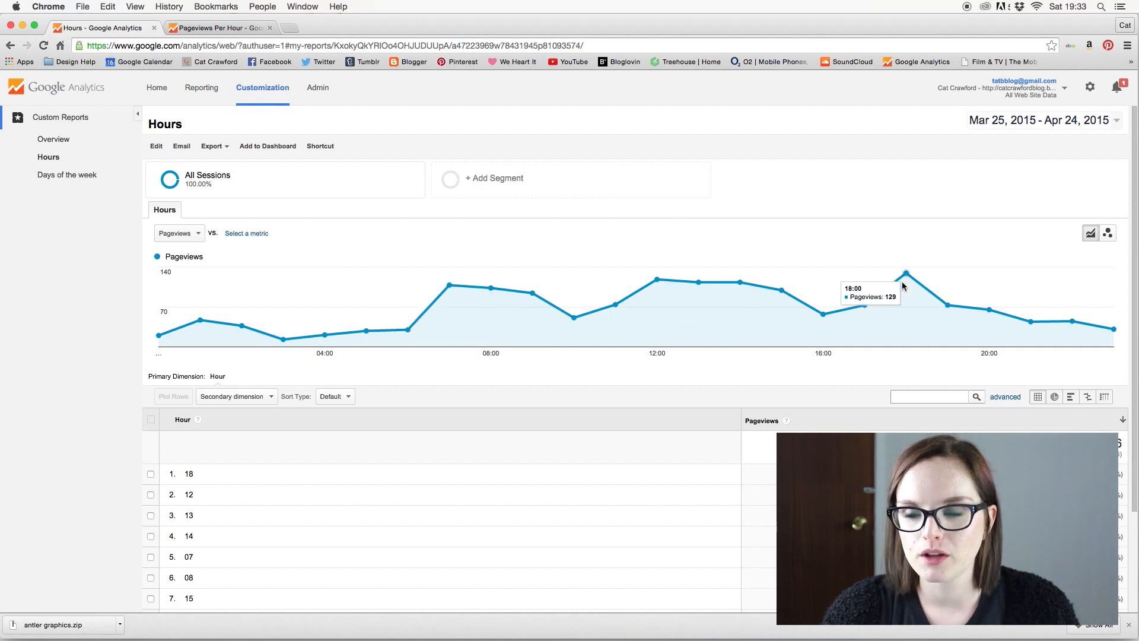
mouse_move(186, 329)
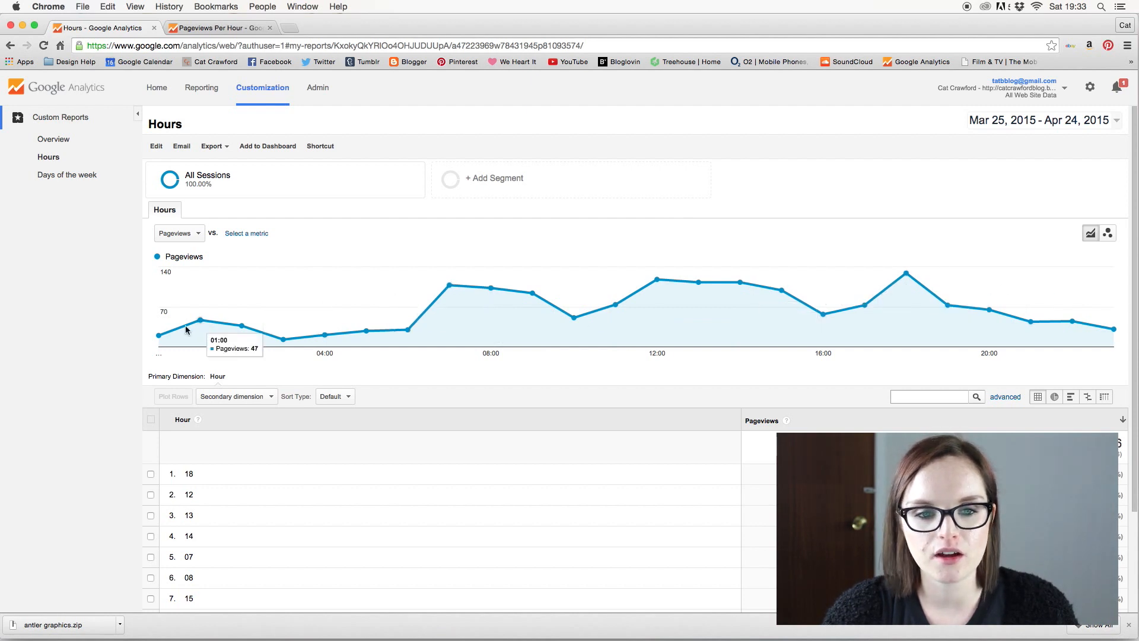
mouse_move(284, 340)
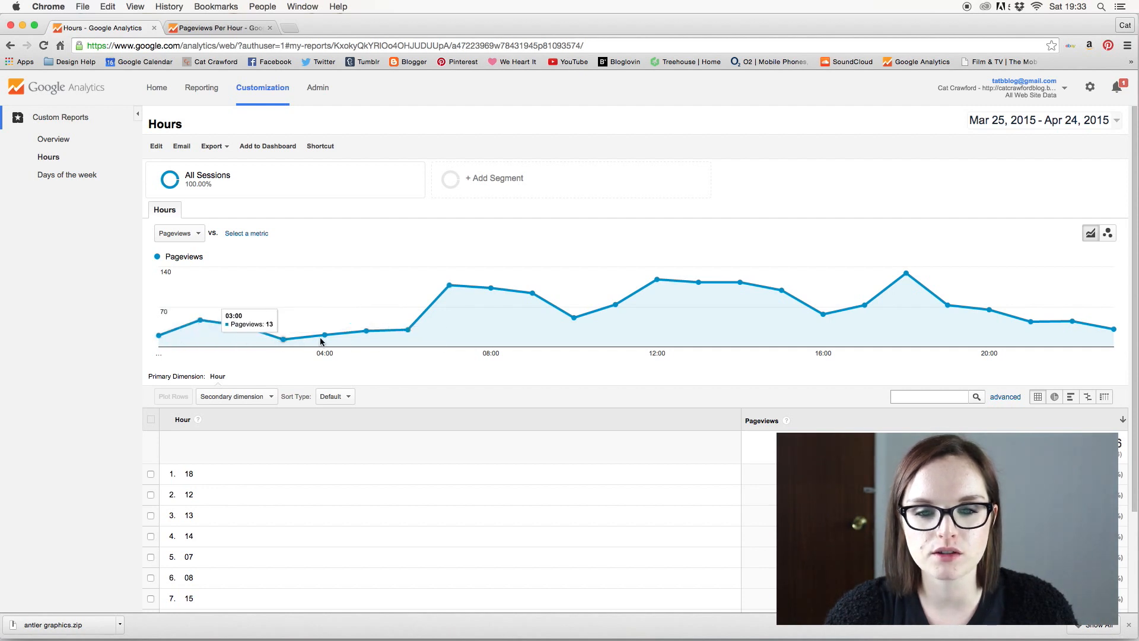
mouse_move(377, 340)
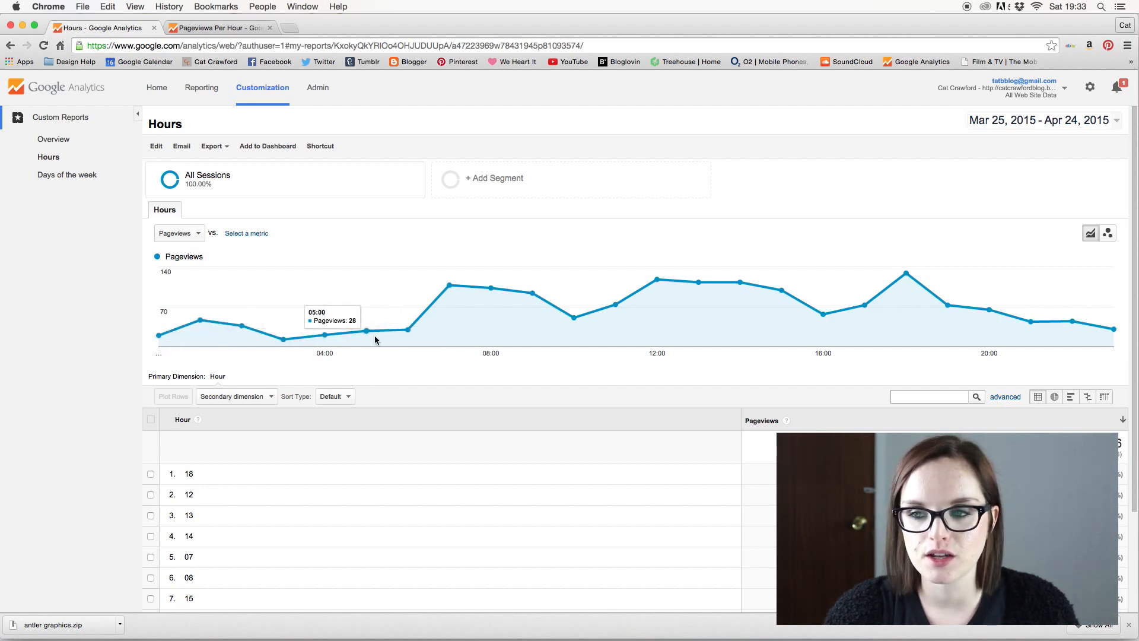
mouse_move(1030, 323)
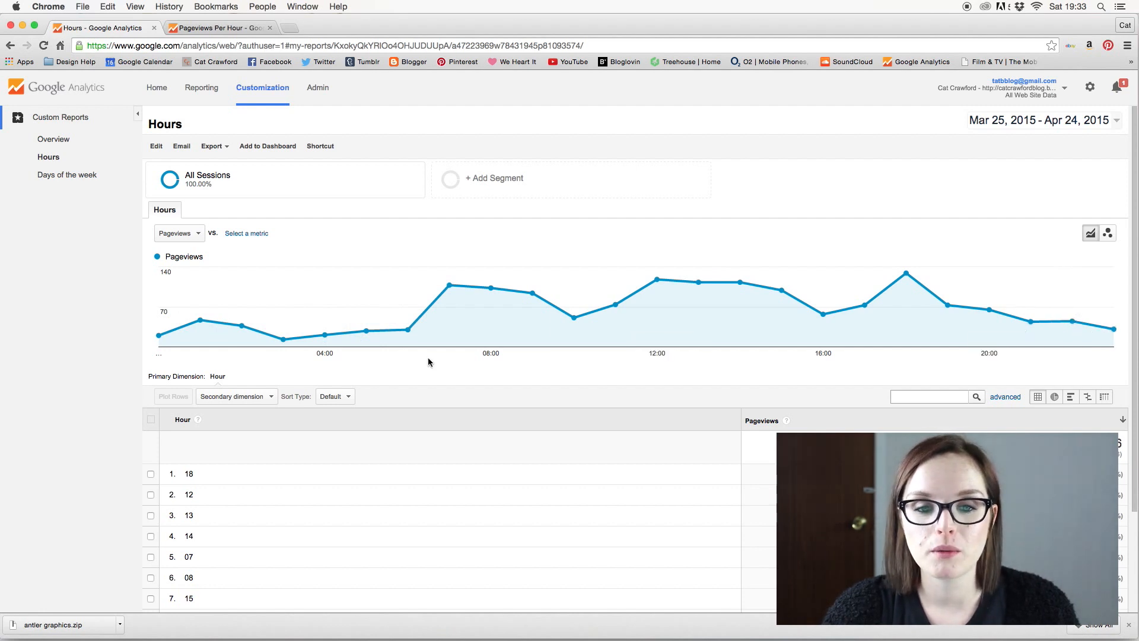
mouse_move(407, 330)
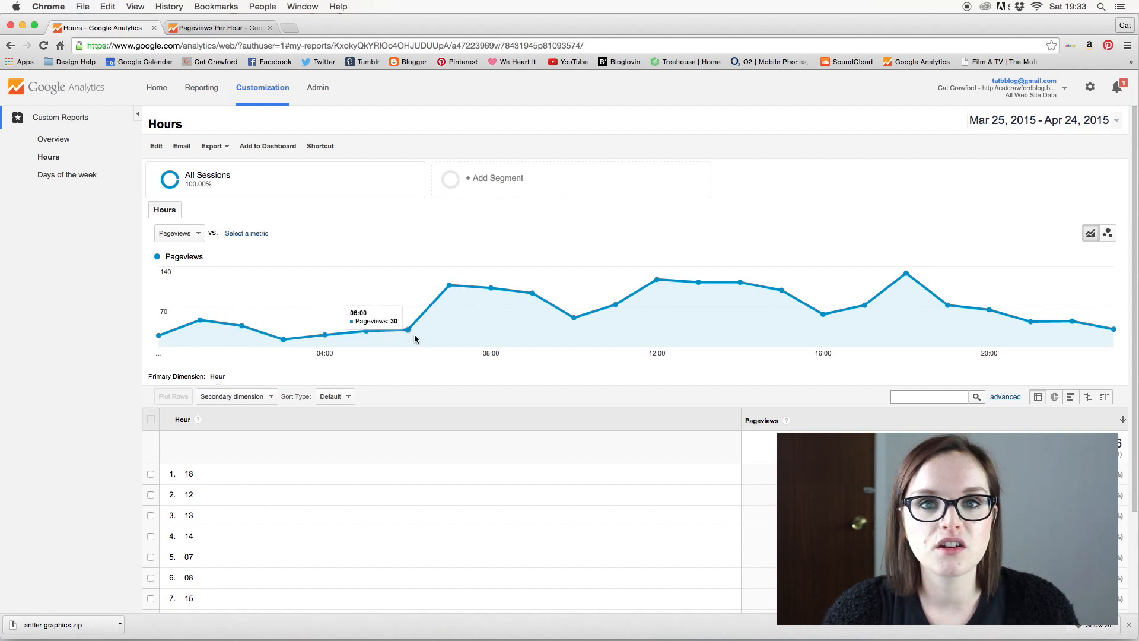
mouse_move(515, 353)
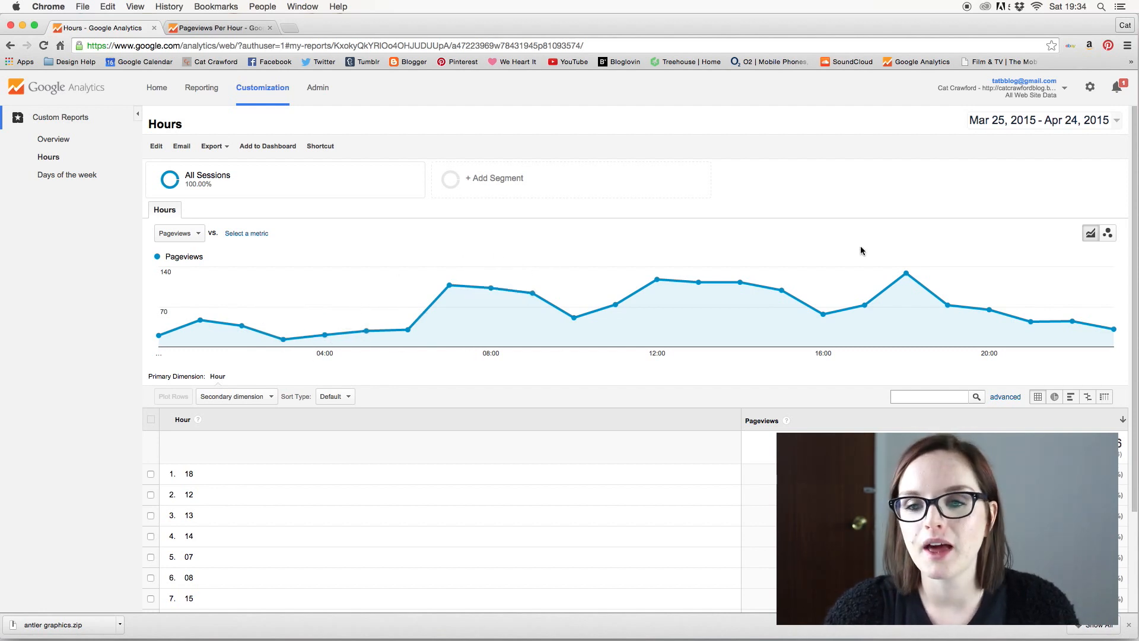
mouse_move(548, 379)
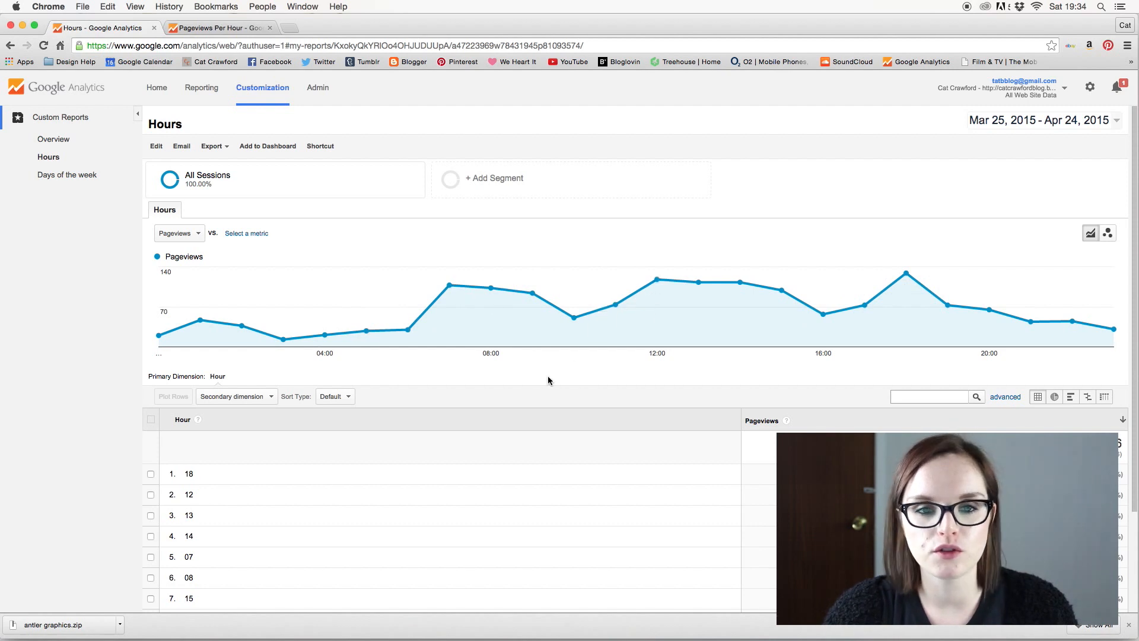
mouse_move(500, 366)
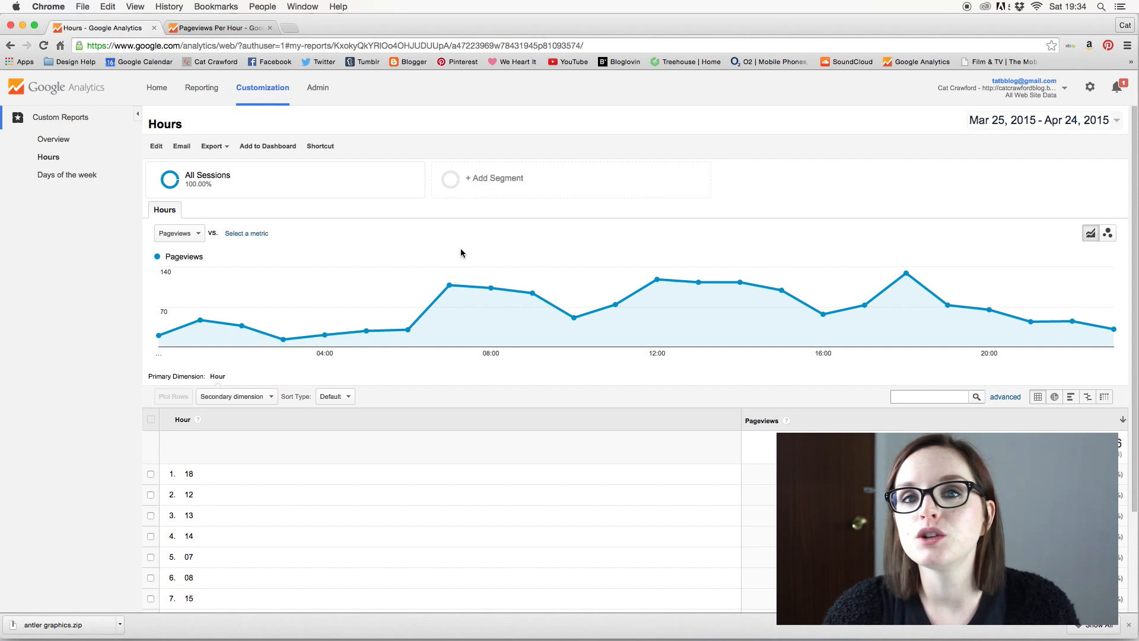
mouse_move(520, 400)
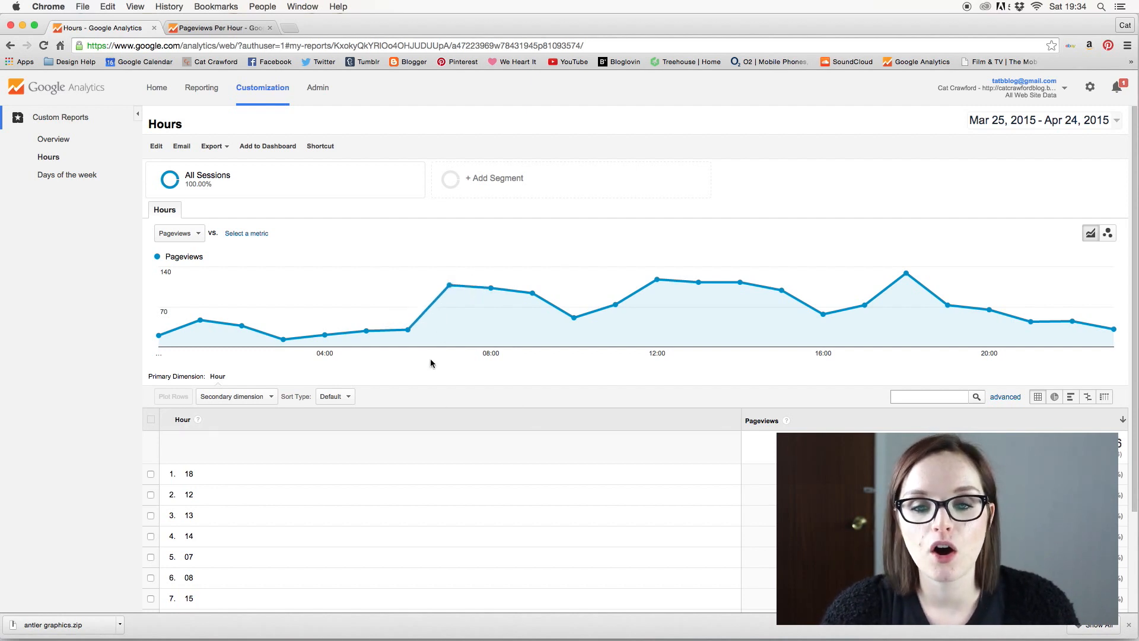
mouse_move(433, 416)
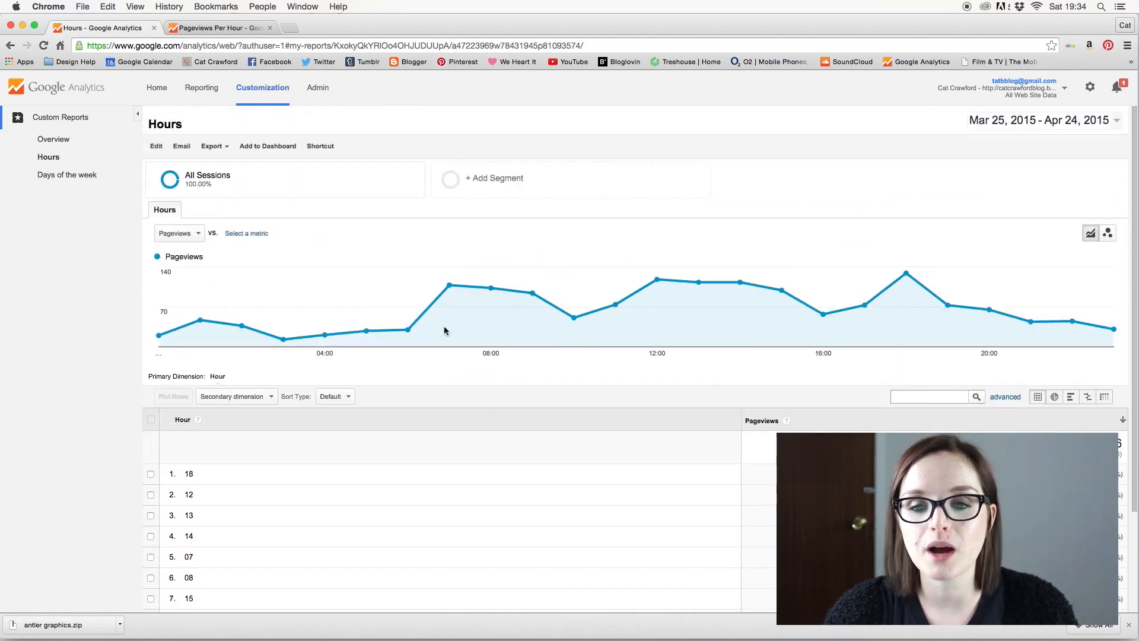
mouse_move(704, 283)
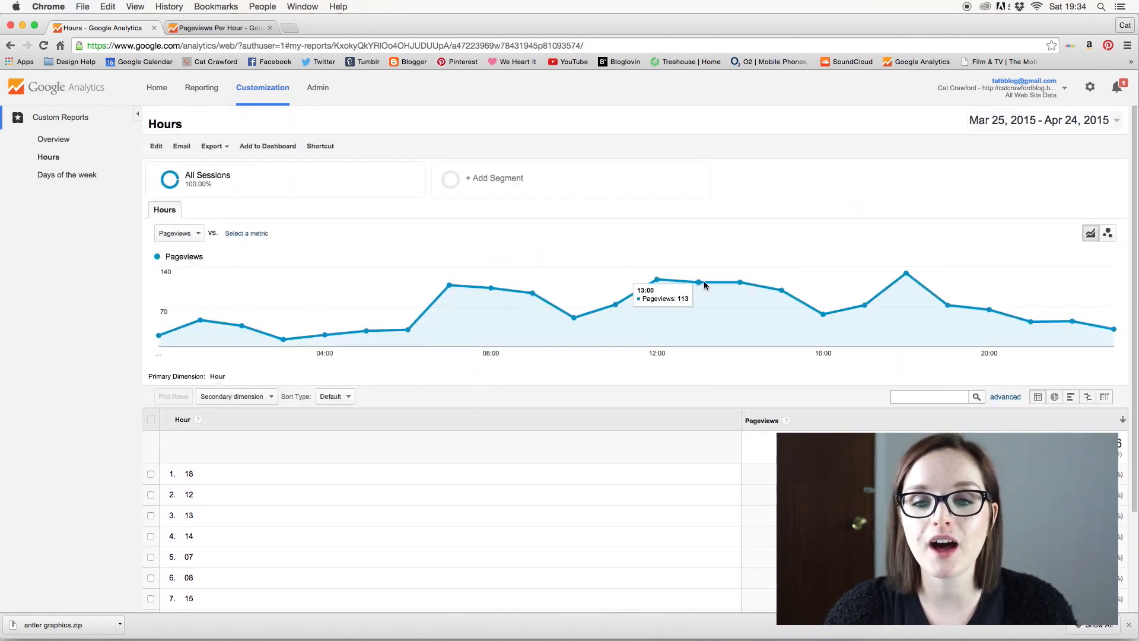
mouse_move(438, 371)
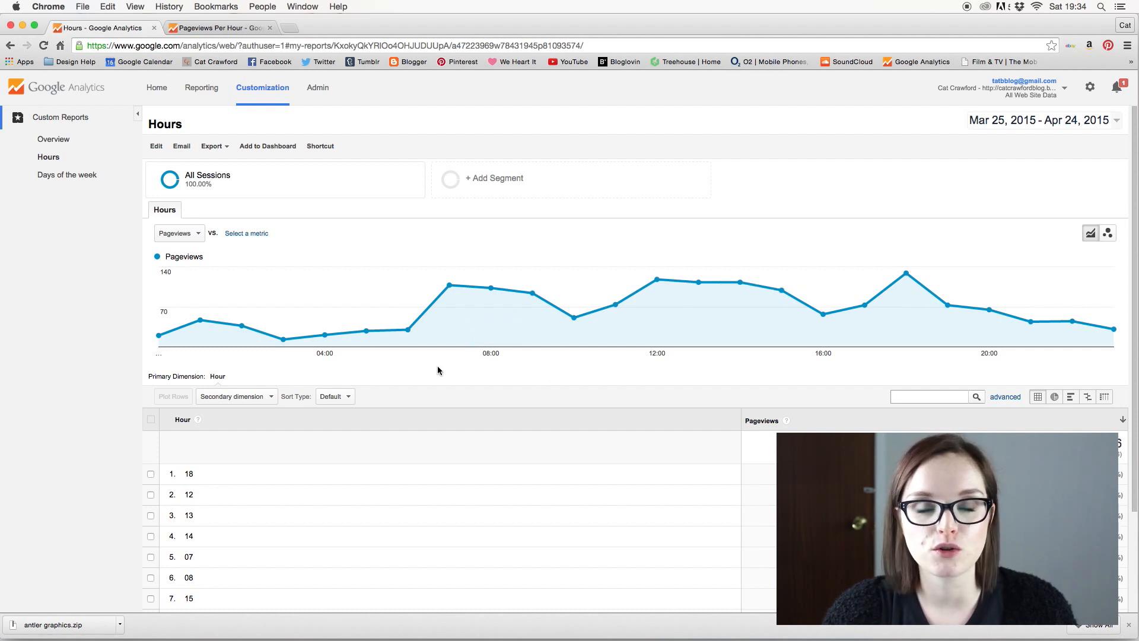
mouse_move(405, 372)
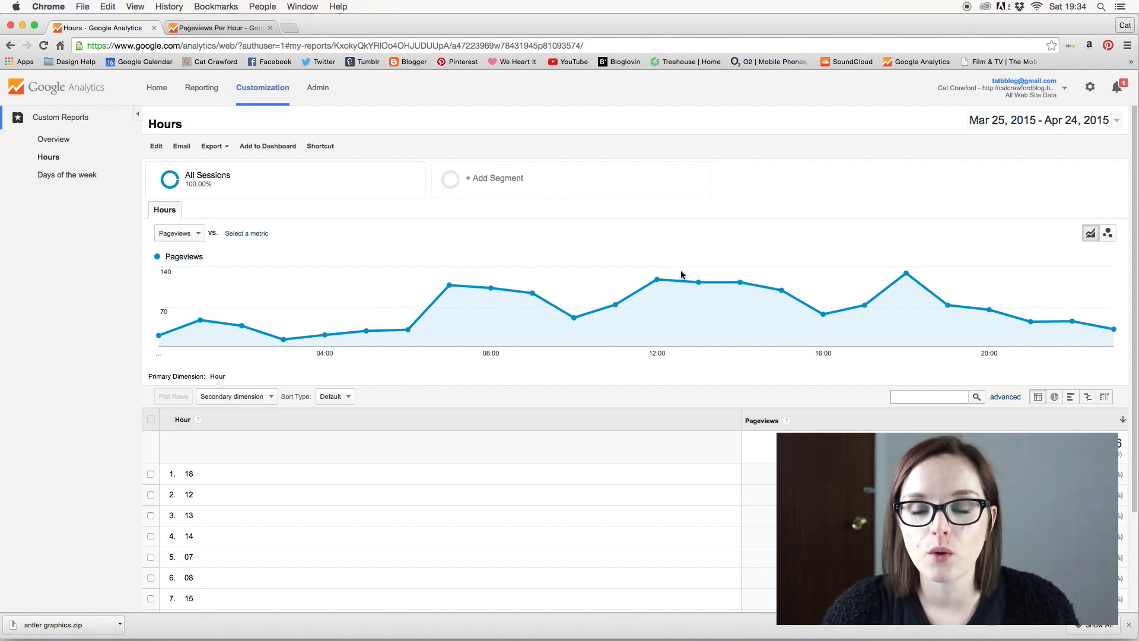
mouse_move(421, 382)
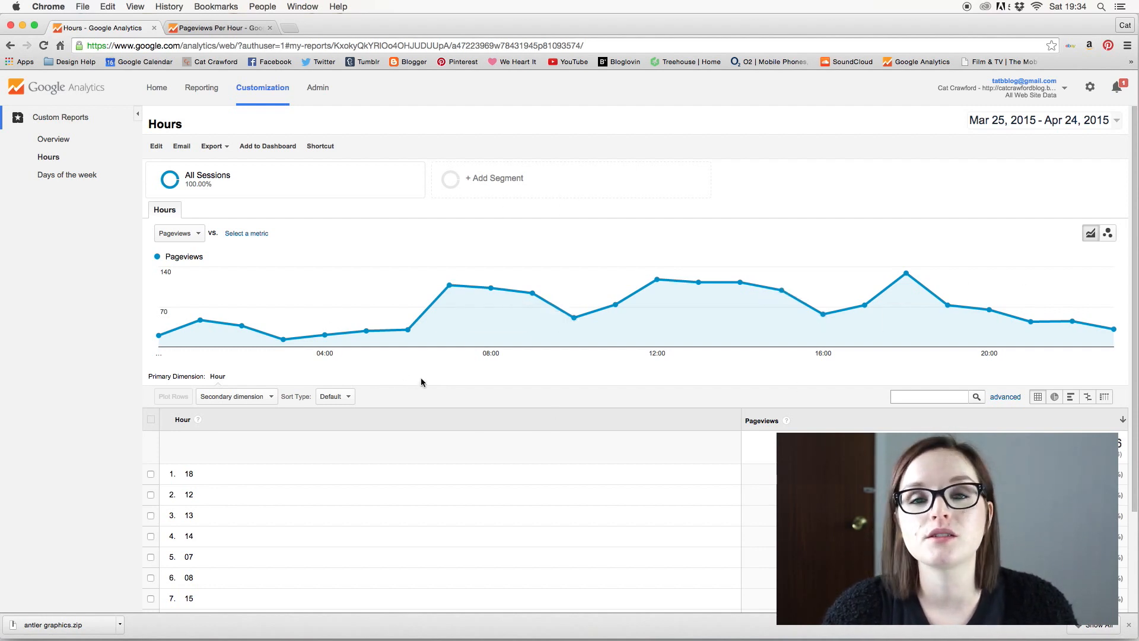